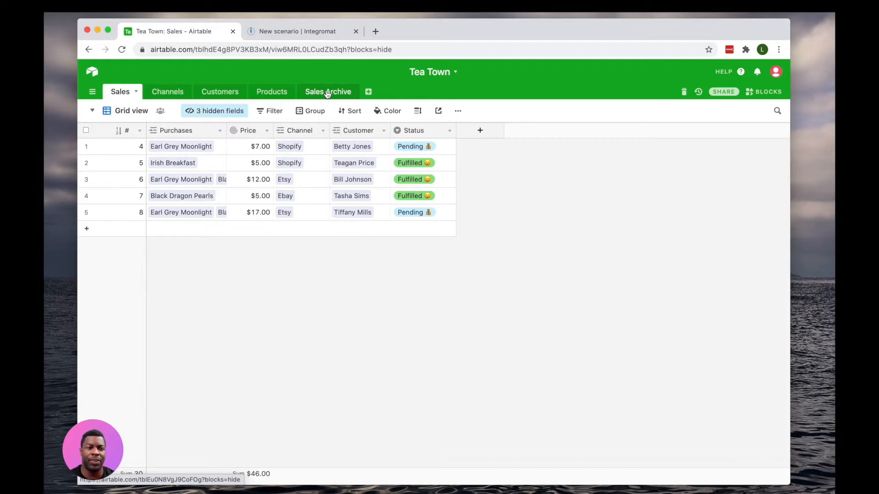
- Review the Sales Archive and Sales tables in Airtable, then return to the Integromat scenario
click(328, 91)
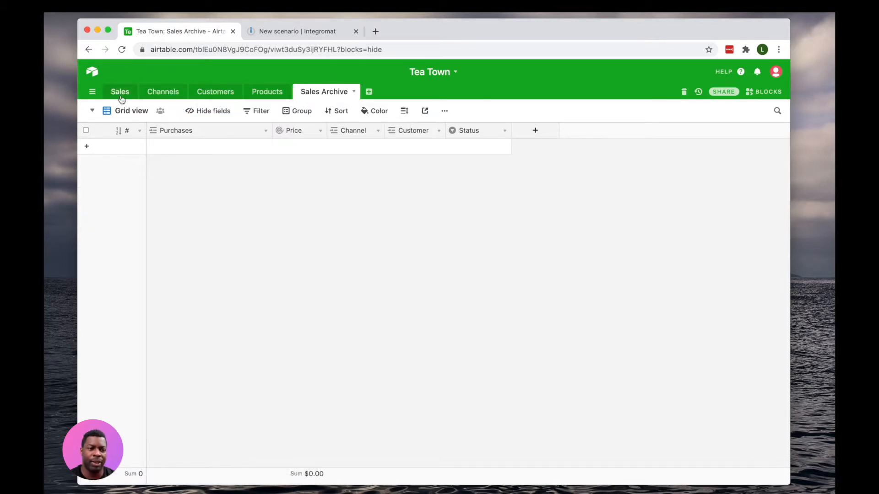
click(119, 91)
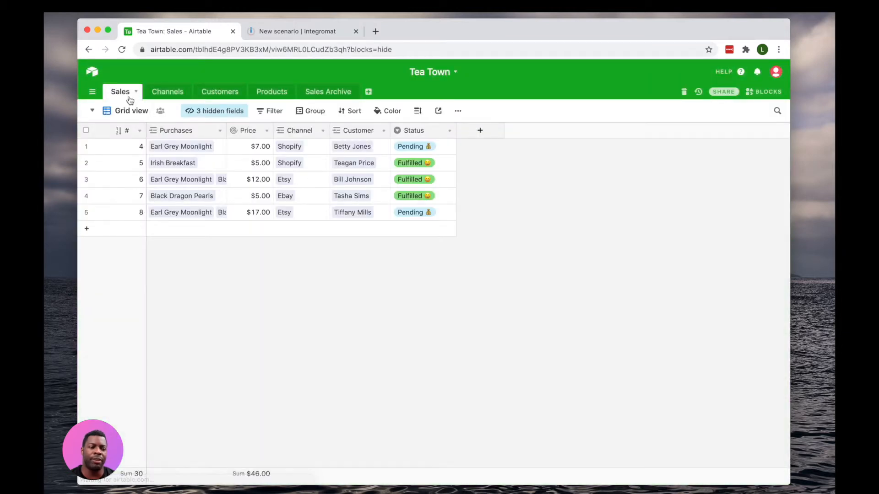
mouse_move(364, 106)
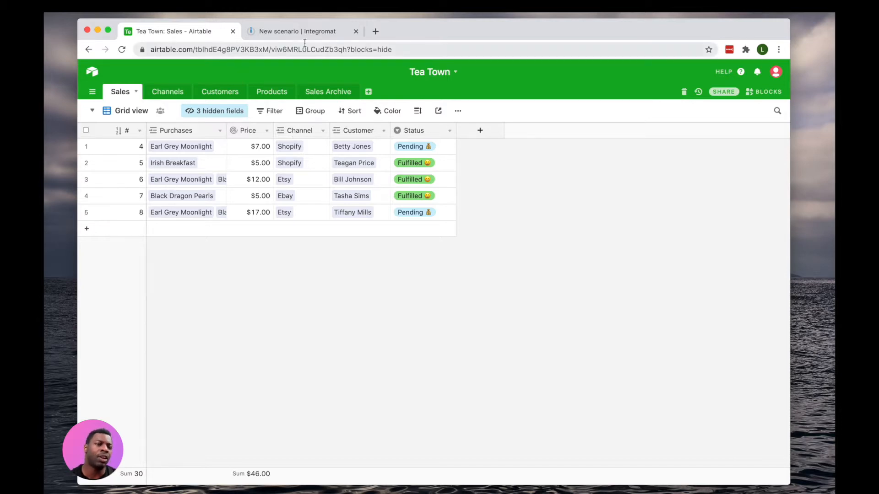
click(303, 31)
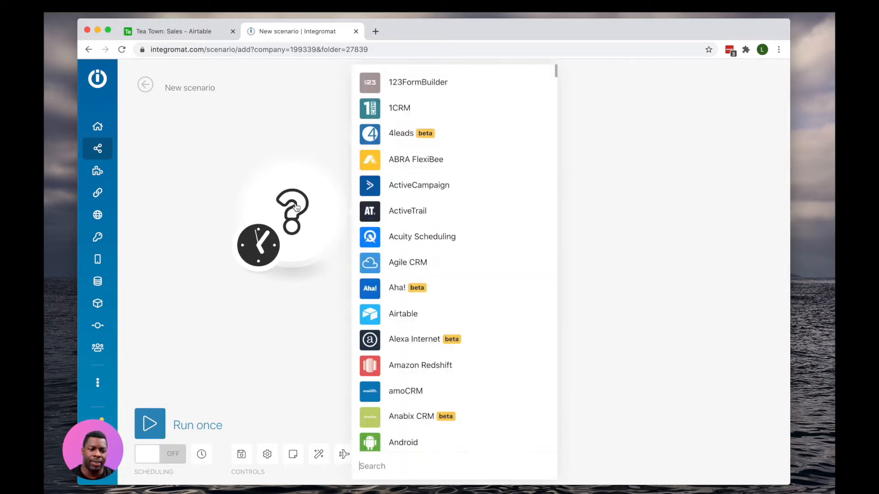
- Add an Airtable Search records module as the first module and open its settings
click(402, 314)
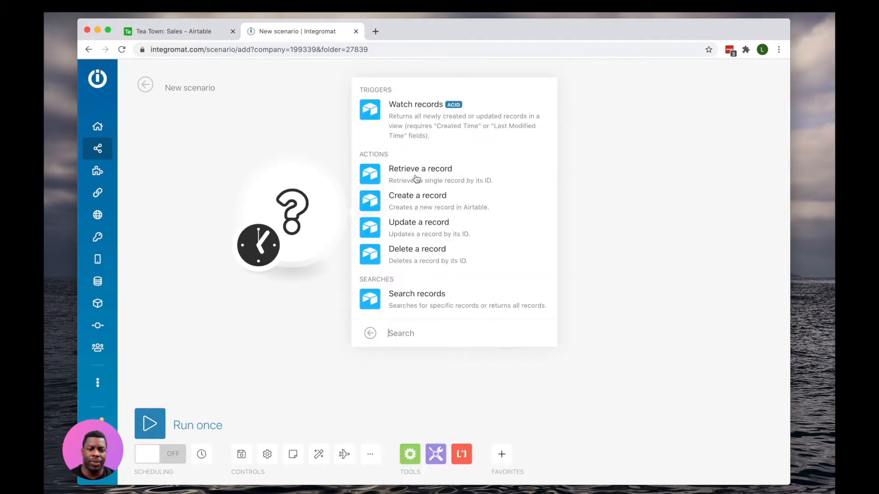
click(417, 293)
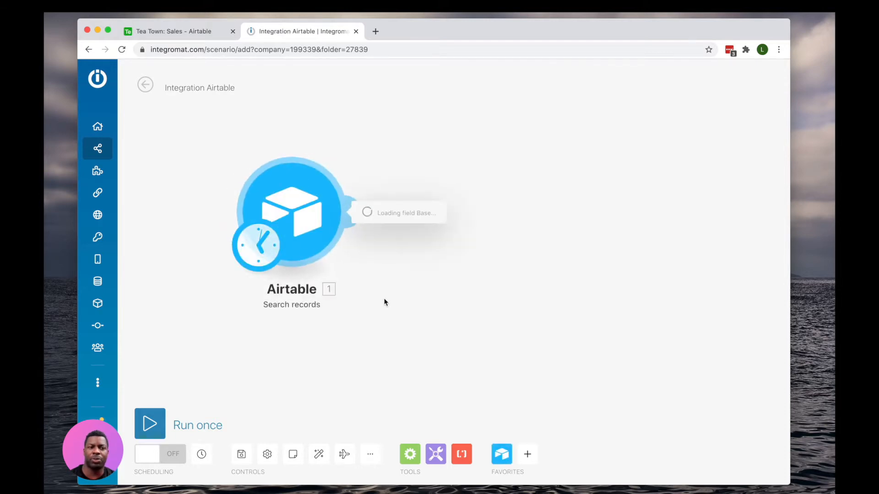
click(291, 213)
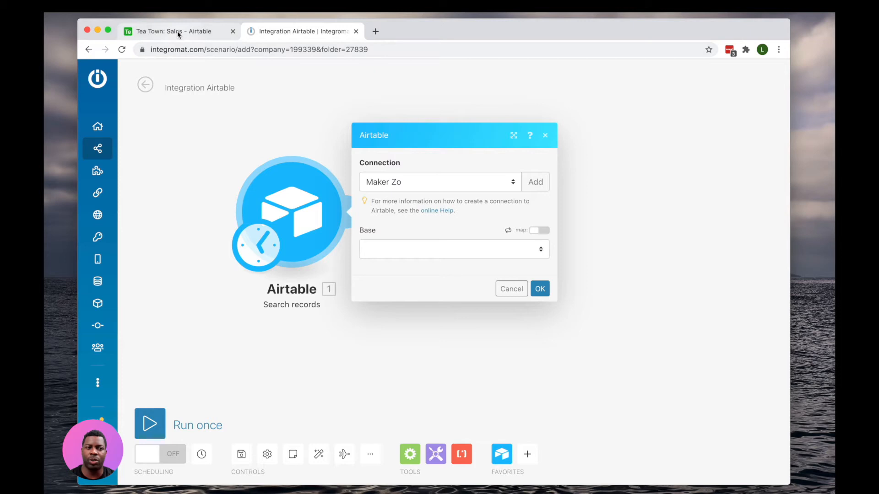
- Switch the Sales table to its Archive view and check its filter is Status = Fulfilled
click(177, 31)
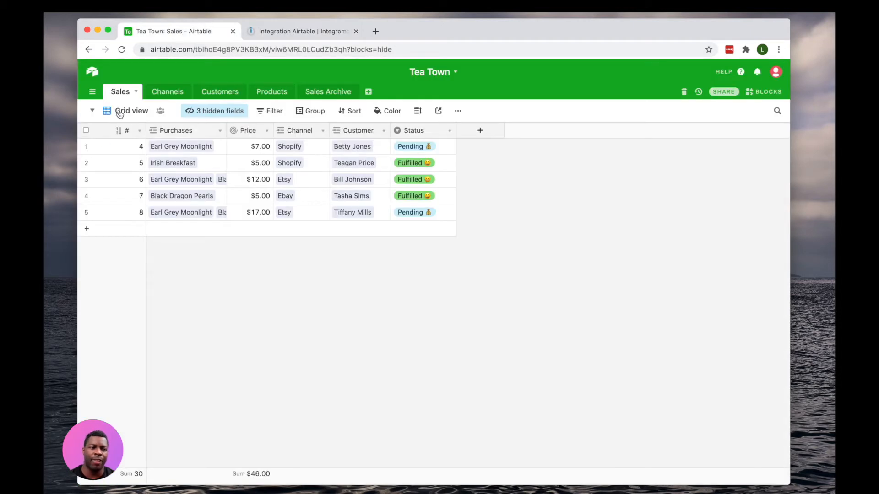
click(131, 111)
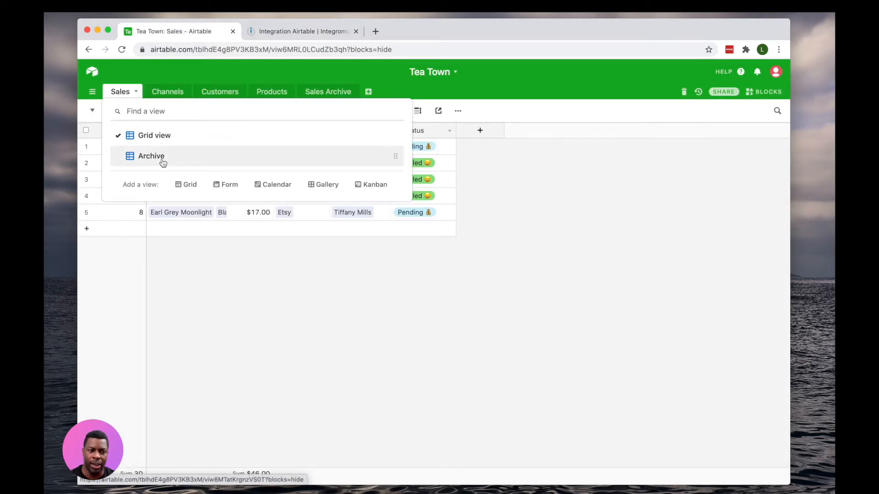
click(151, 156)
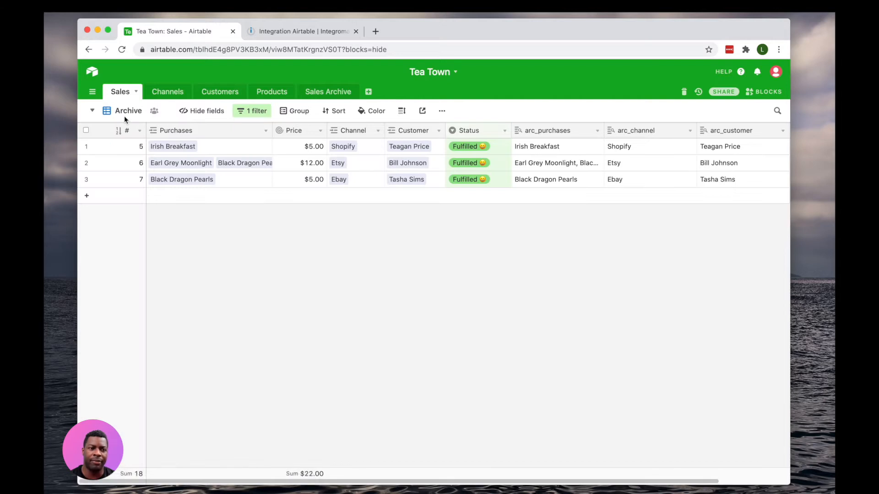
click(256, 110)
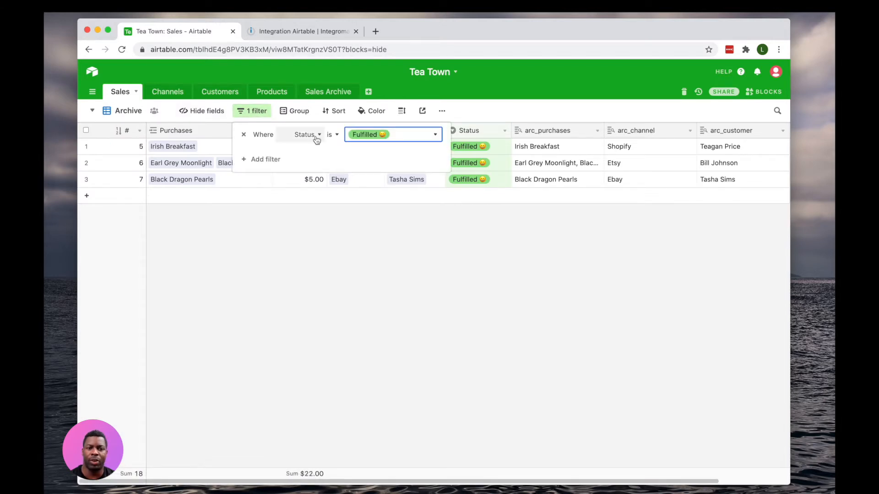
mouse_move(417, 335)
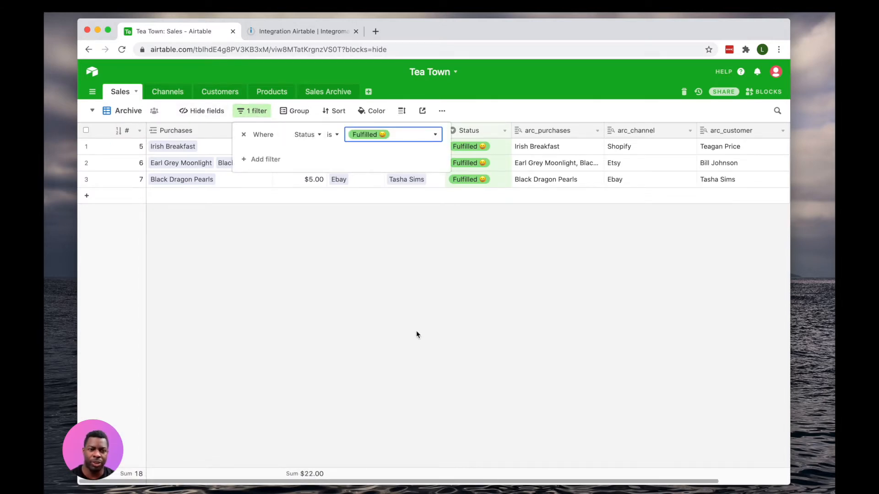
click(416, 335)
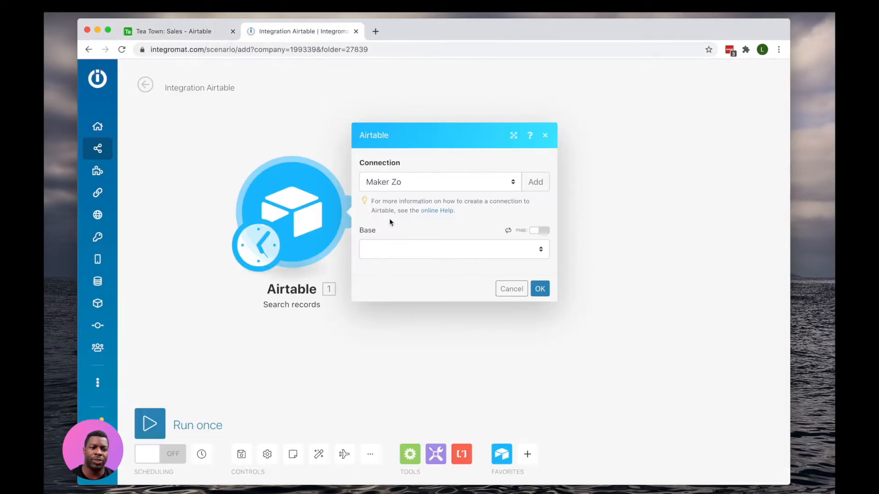
- Set the search to base Tea Town, table Sales, view Archive, and run it once returning three records
click(453, 249)
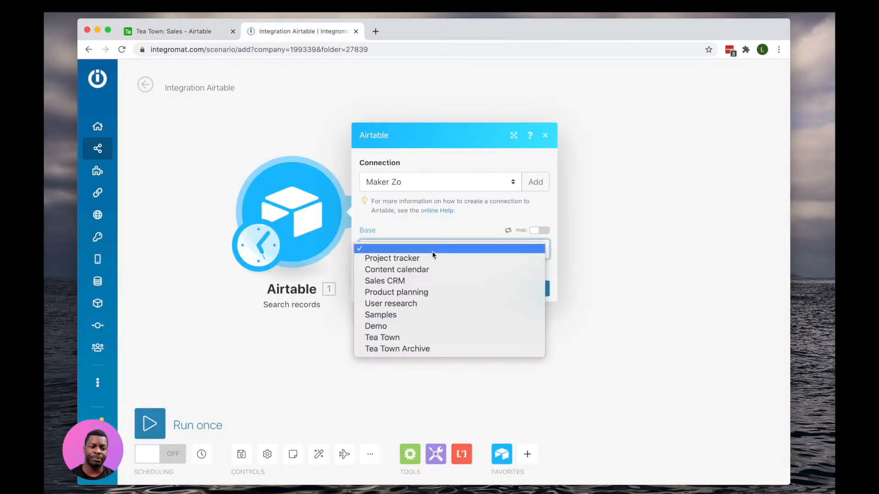
click(381, 337)
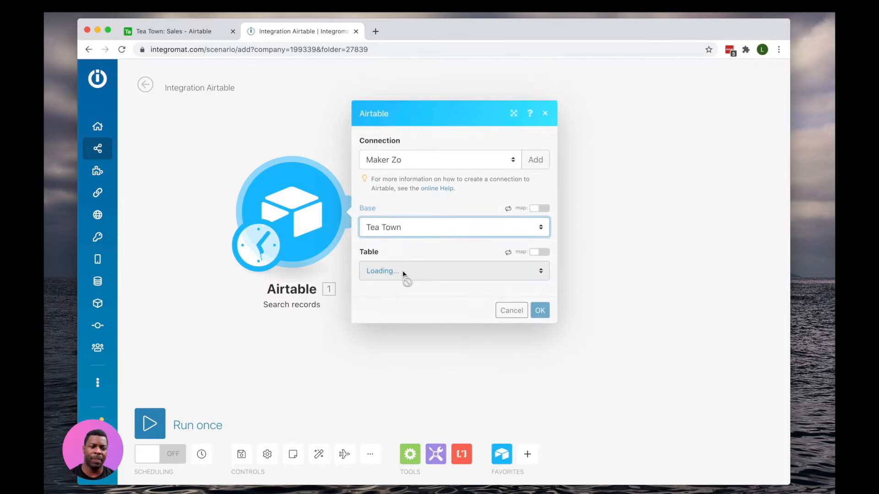
click(453, 271)
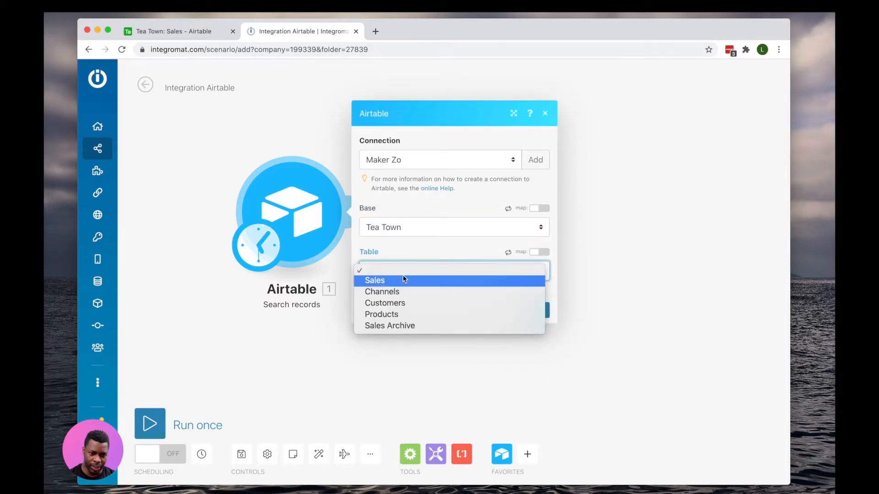
click(374, 280)
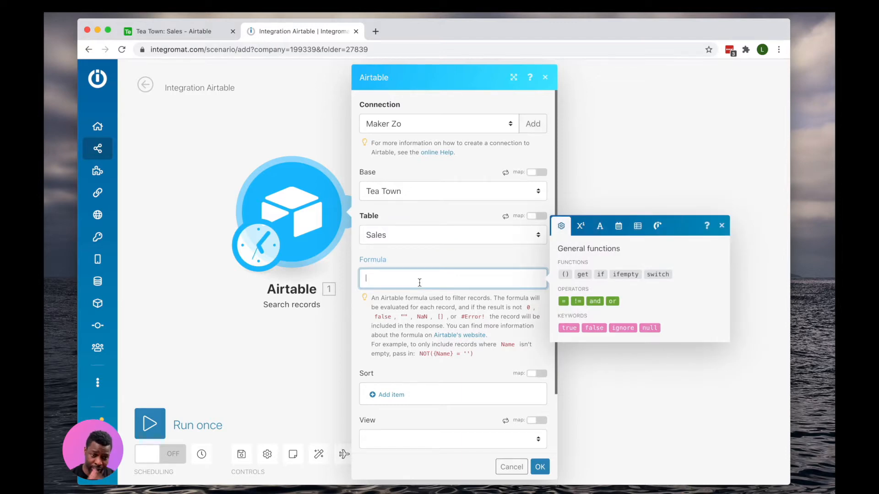
mouse_move(452, 338)
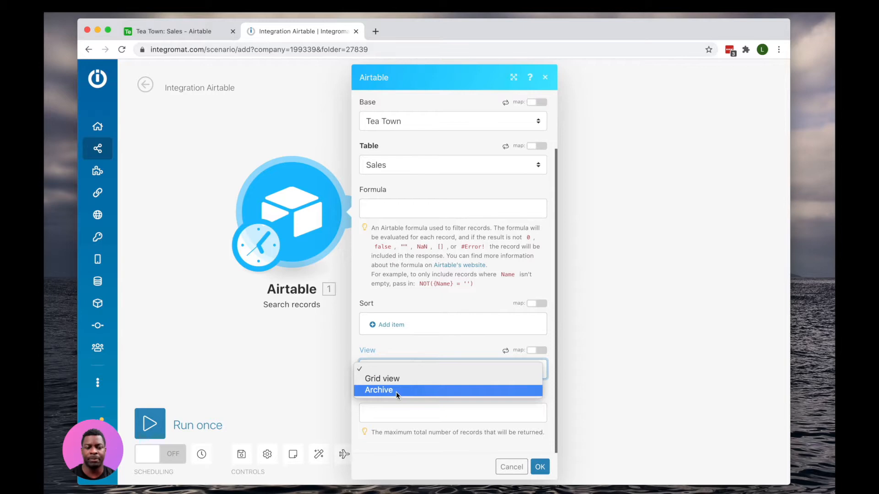
click(379, 390)
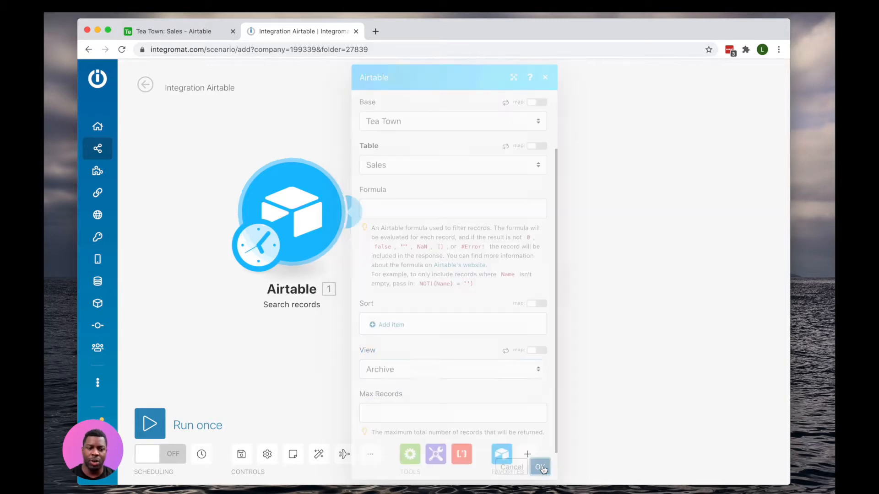
click(539, 466)
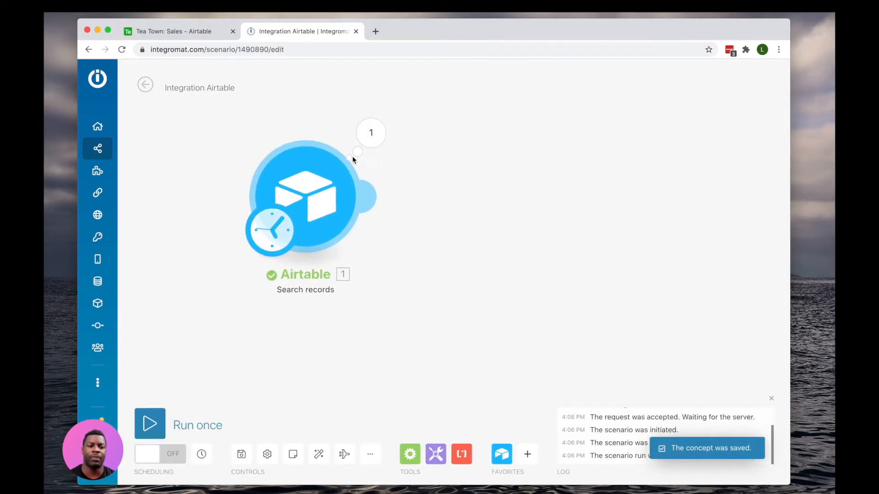
click(370, 132)
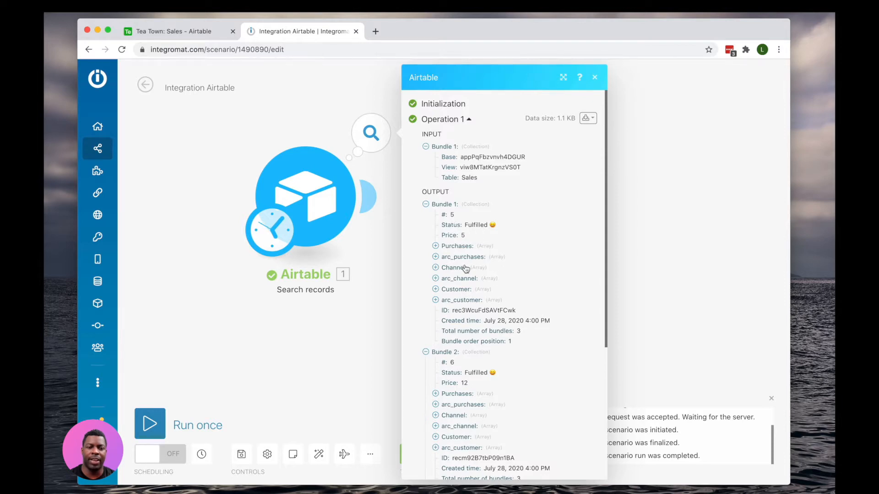
mouse_move(401, 328)
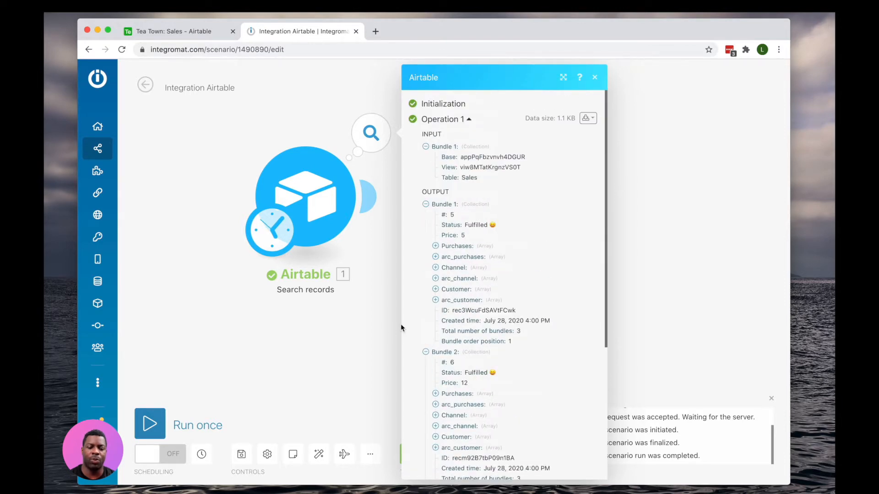
click(594, 77)
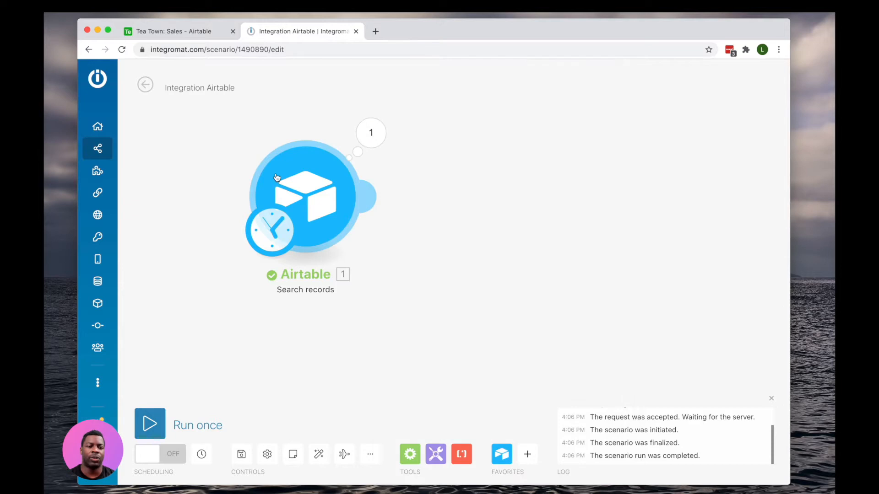
- Add an Airtable Create a record module writing to Tea Town's Sales Archive table
click(367, 196)
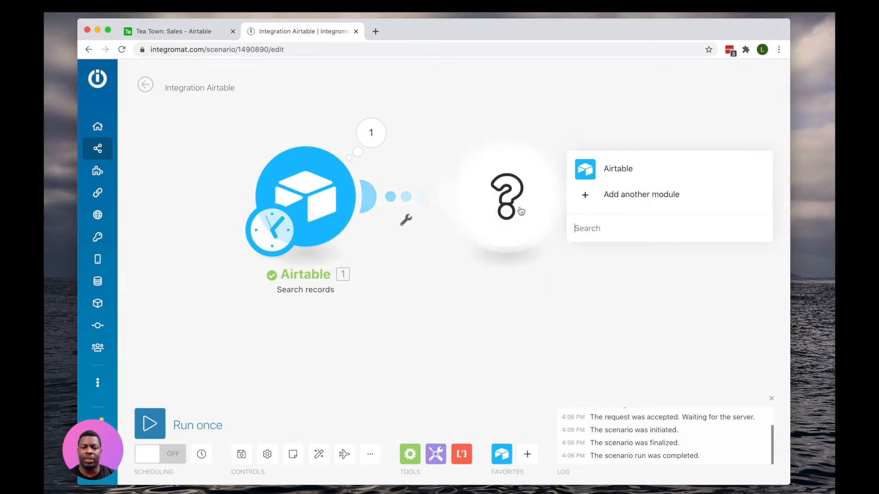
click(618, 169)
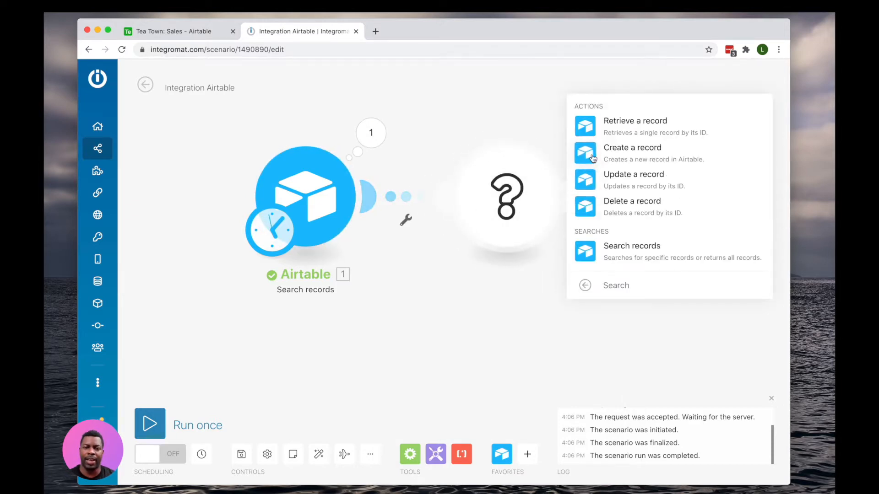
click(633, 147)
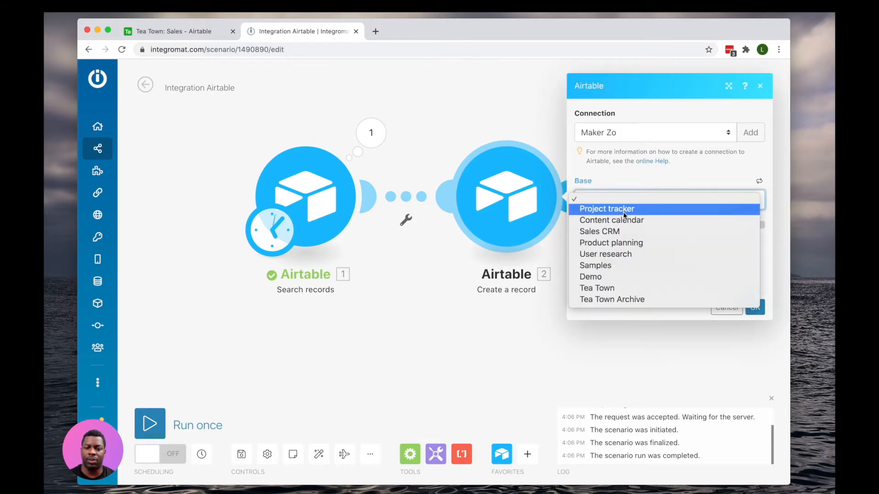
click(596, 289)
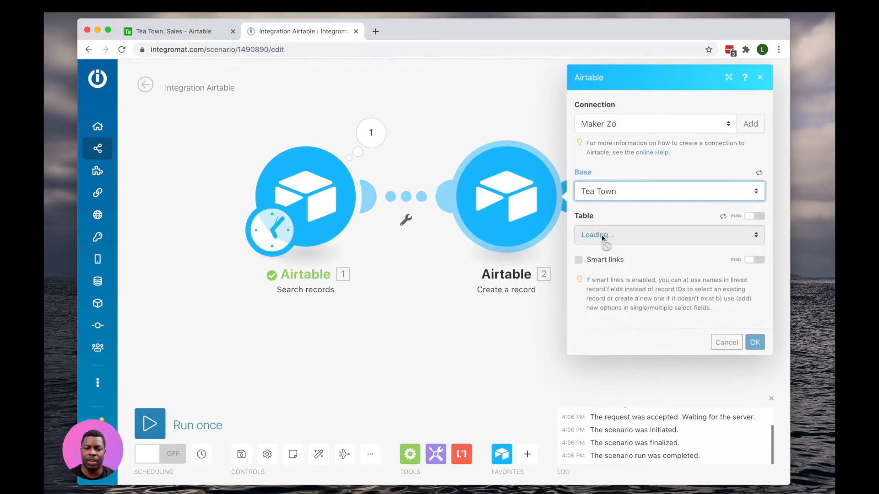
click(667, 235)
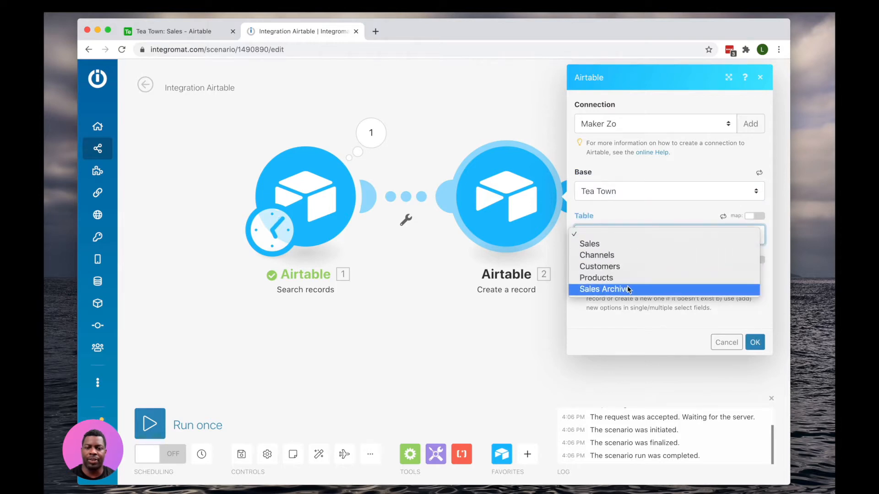
click(605, 290)
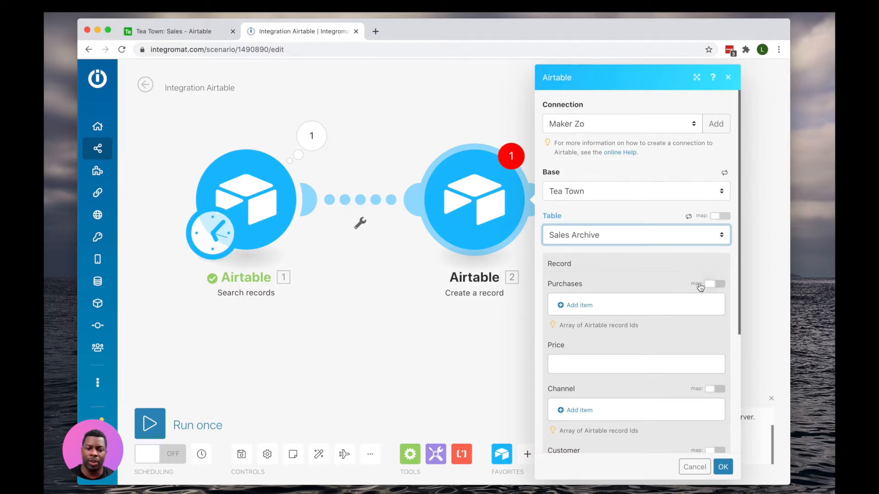
- Map Purchases, Customer and Status from the searched record and save the module
click(715, 284)
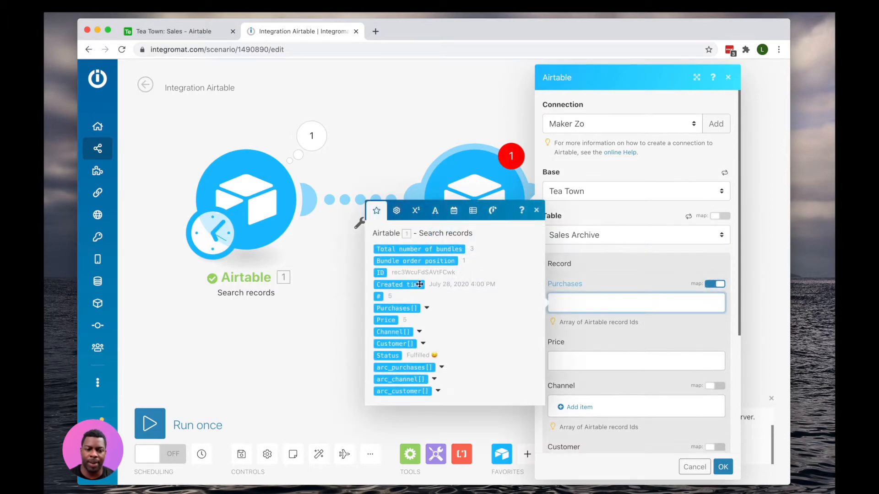
click(396, 309)
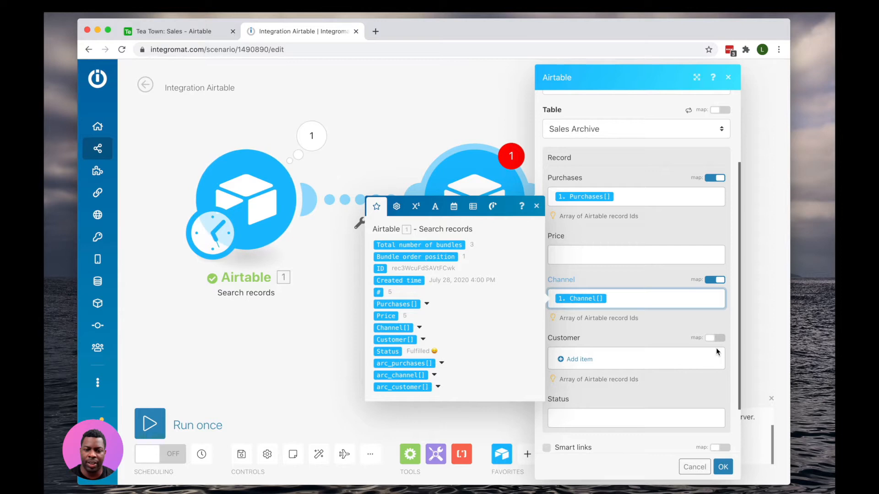
click(715, 338)
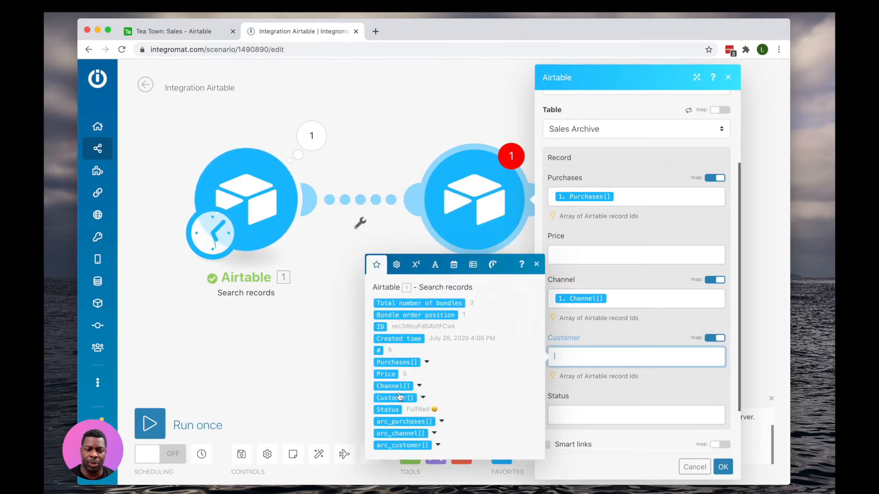
click(393, 397)
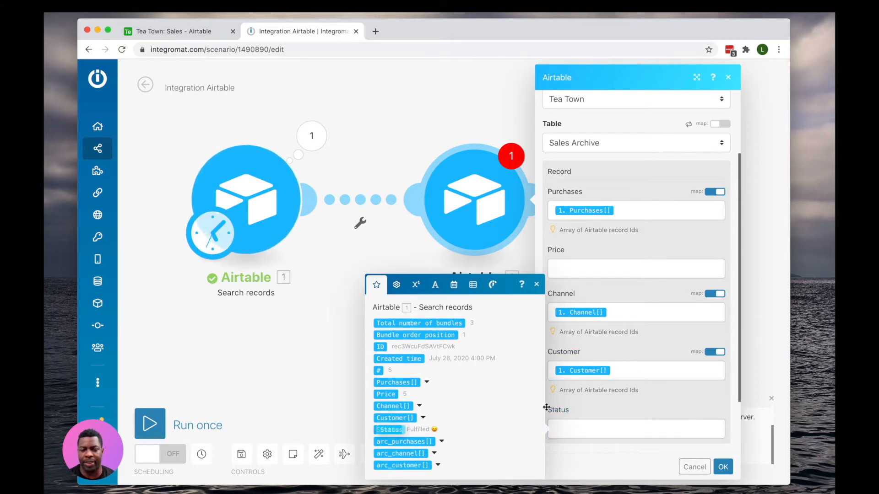
click(635, 428)
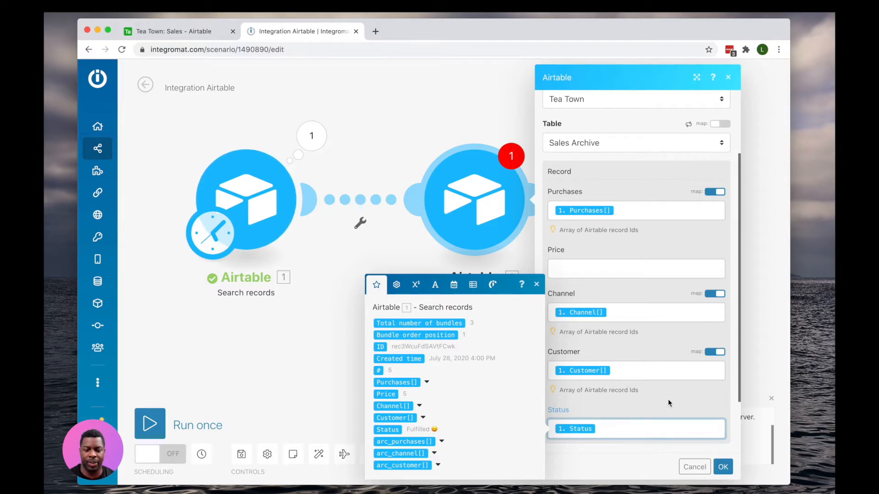
click(722, 466)
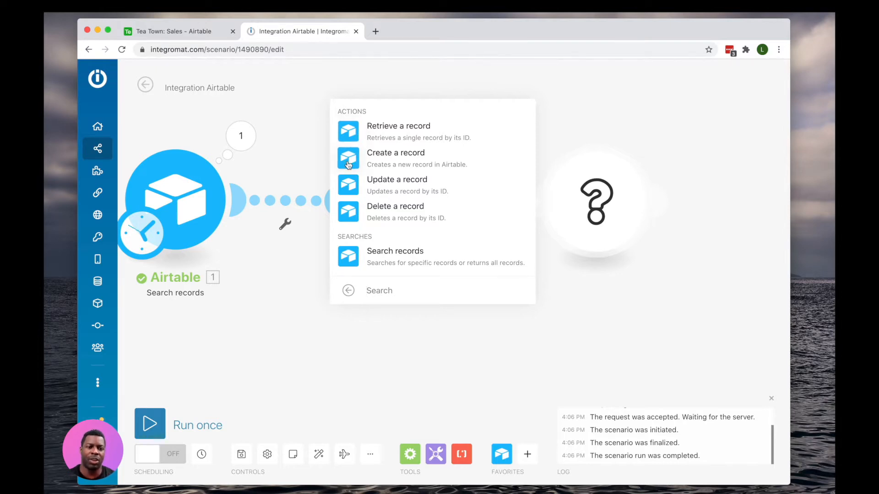
mouse_move(349, 194)
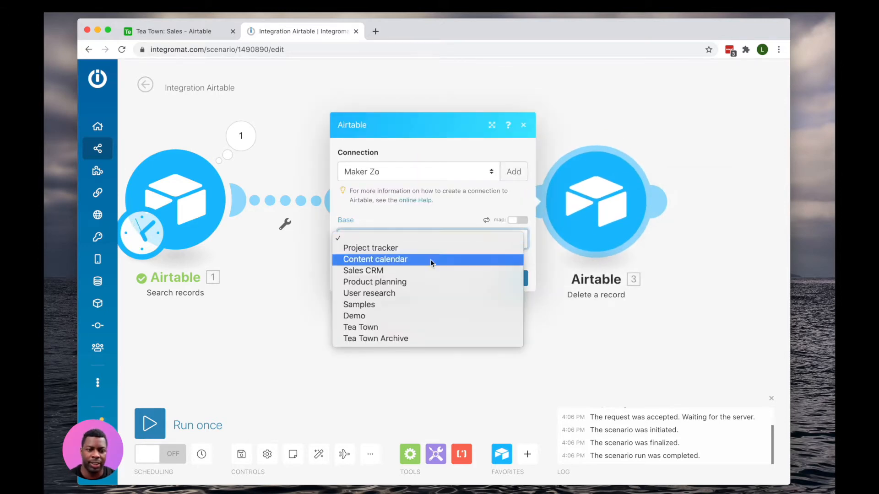
- Set the Delete a record module to base Tea Town, table Sales, Record Id mapped to 1. ID
click(361, 327)
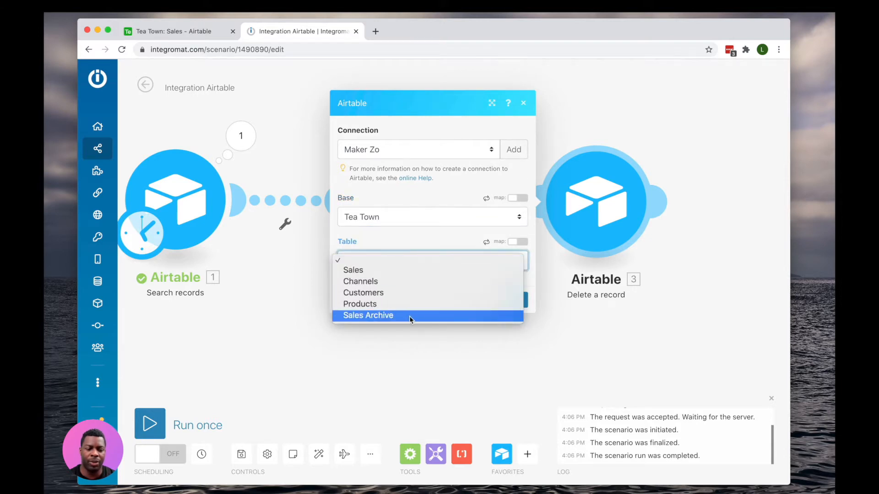
click(354, 269)
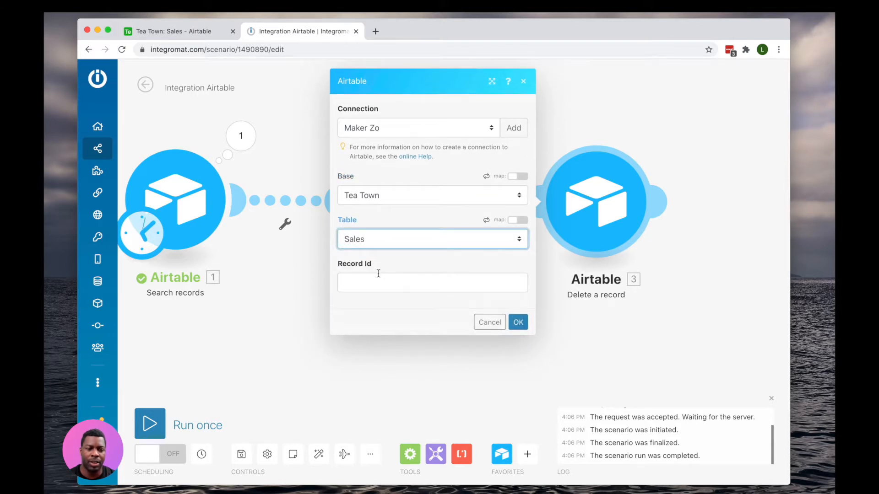
click(432, 282)
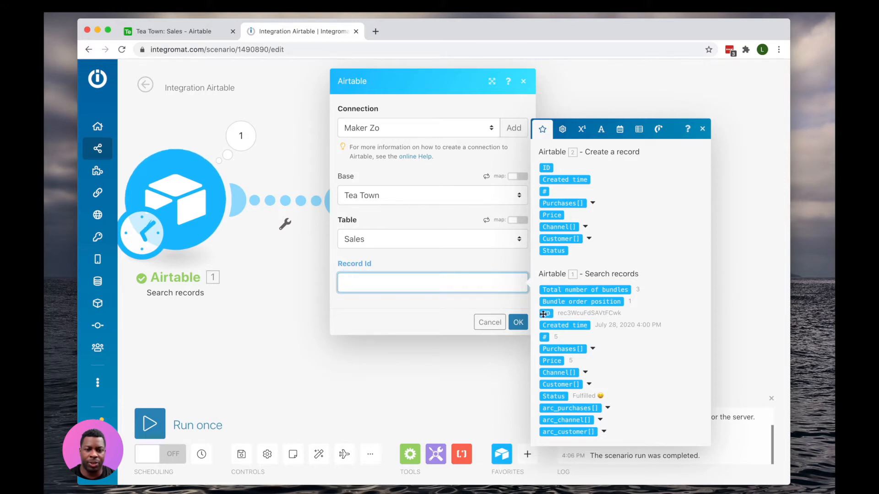
click(545, 313)
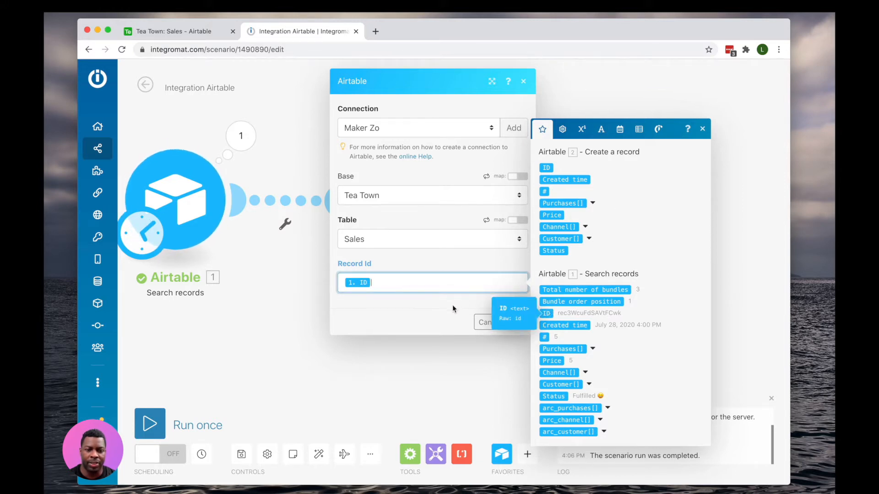
click(522, 81)
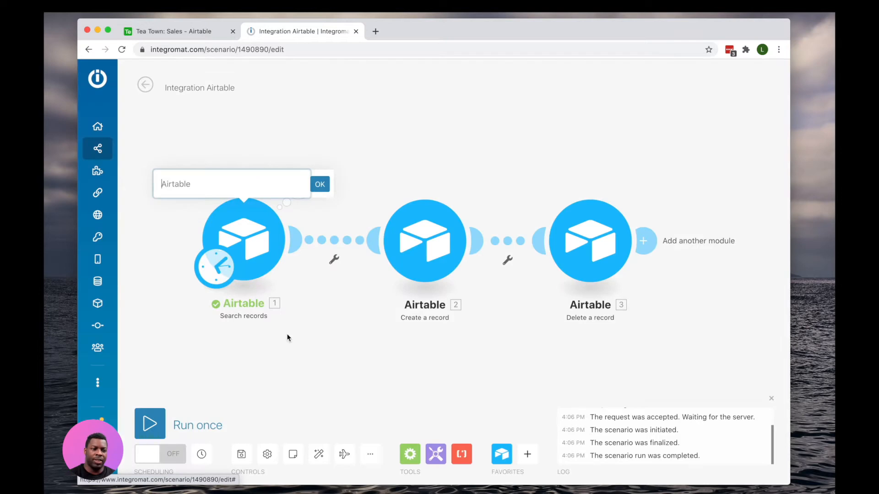
- Name the first two modules Find Sales to Archive and Copy to Archive Table
text(Find)
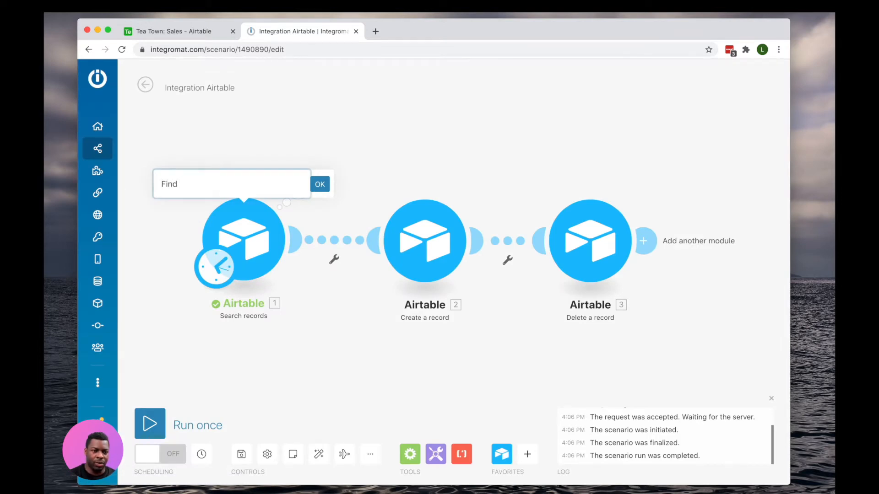
text(S)
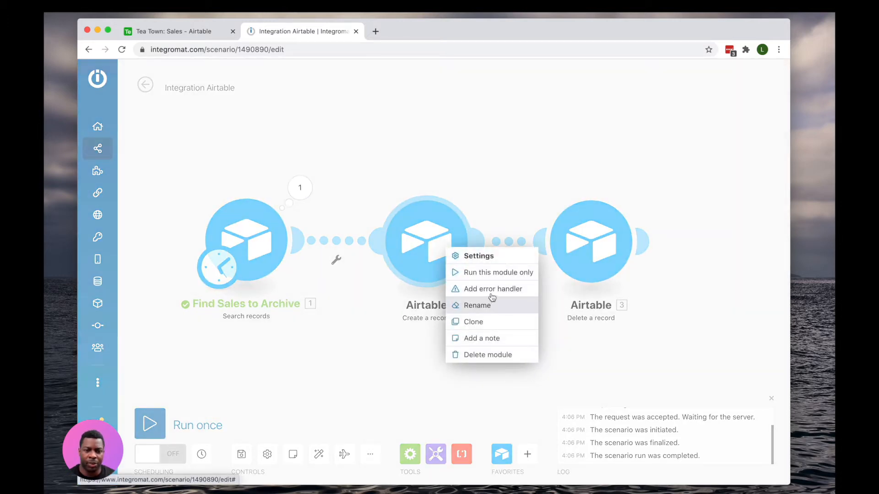
click(477, 305)
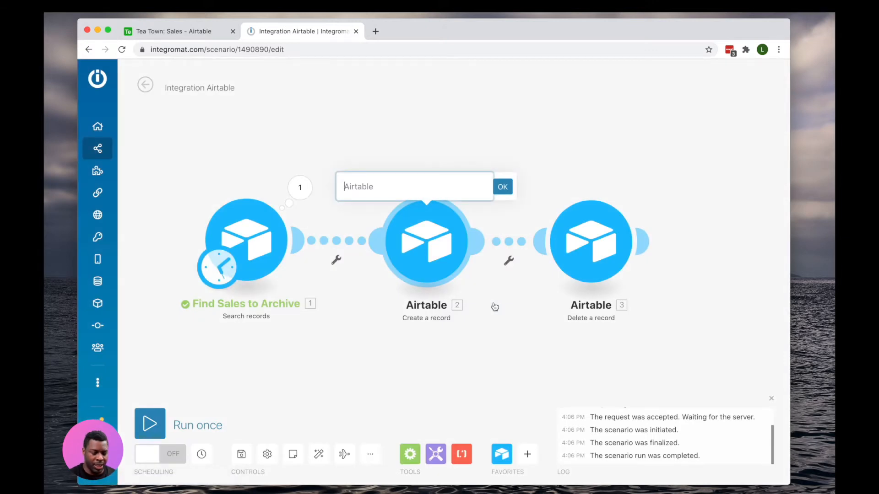
text(Copy to)
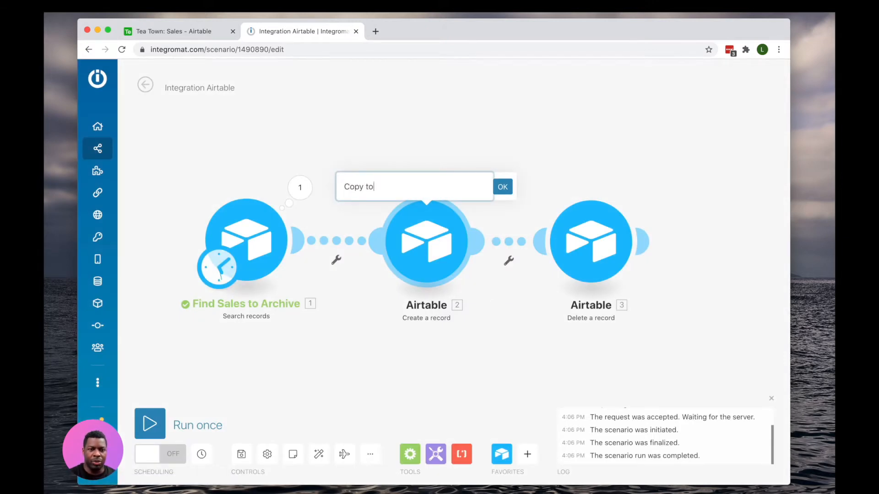
text(Archive Tab)
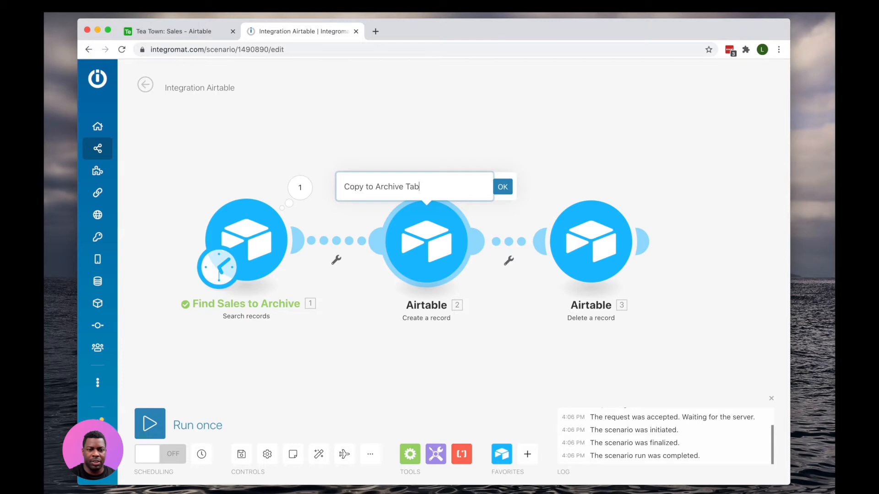
click(502, 187)
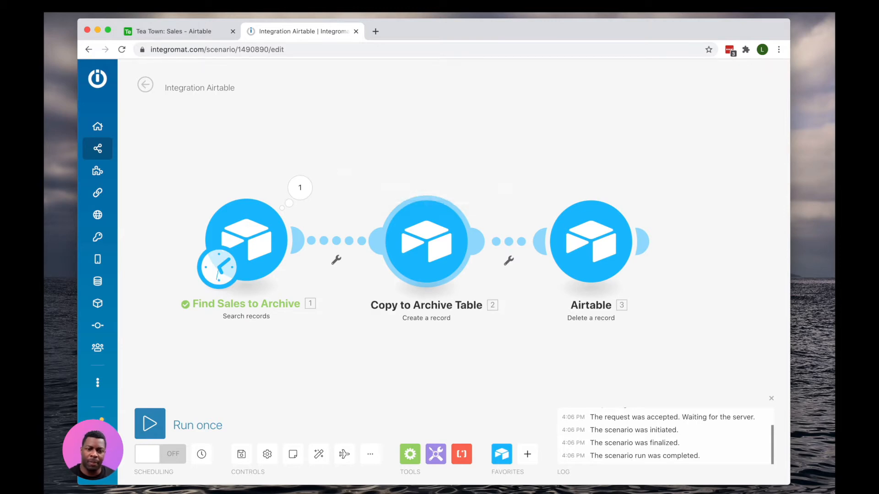
- Rename the third module Delete Original Record
right_click(590, 241)
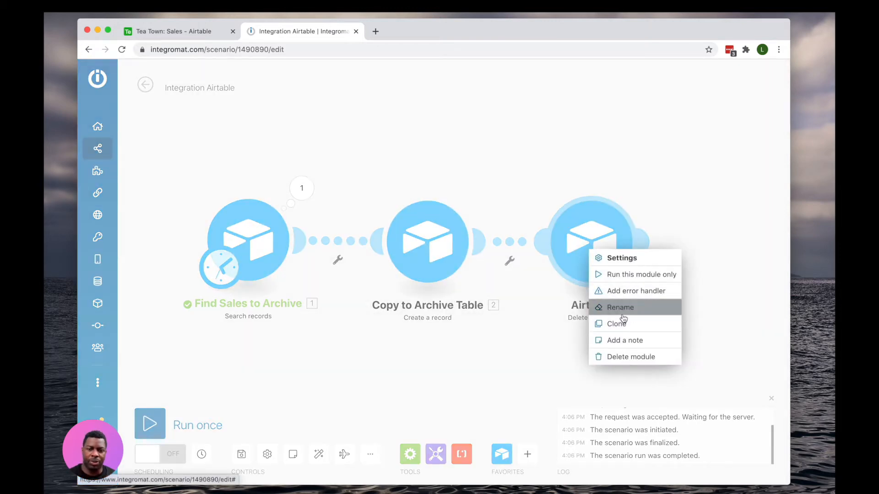
click(620, 308)
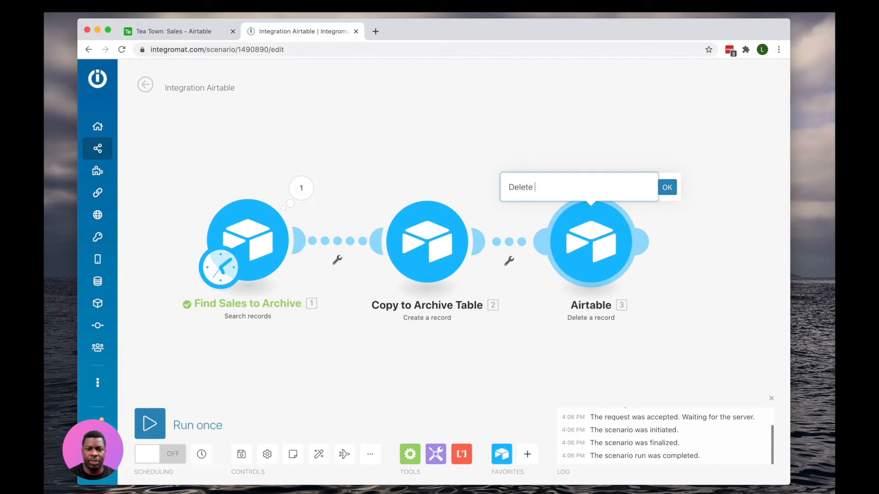
text(Original)
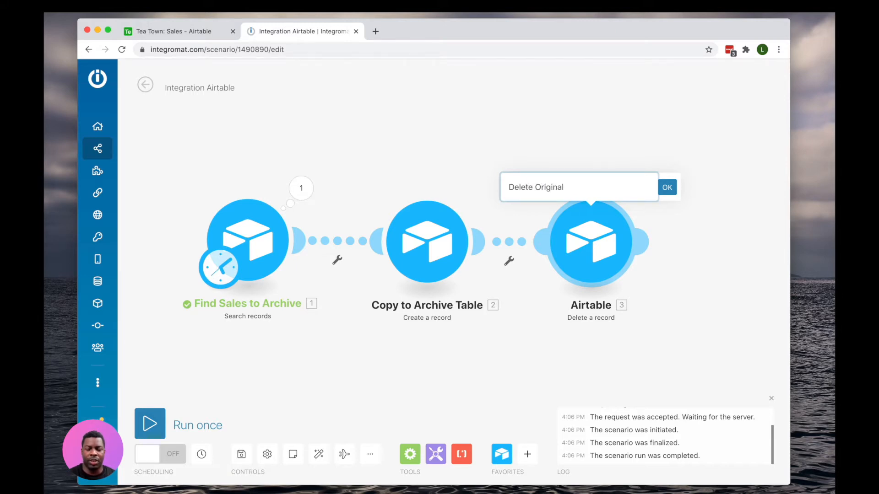
text(Recio)
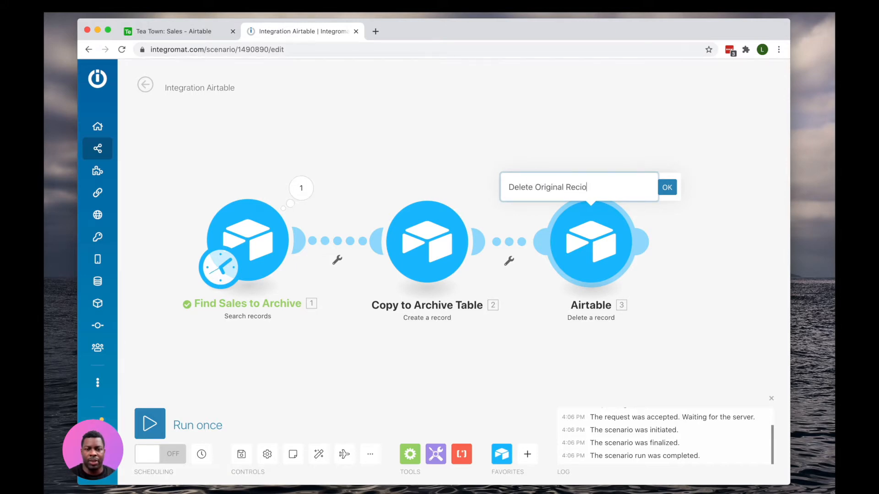
click(668, 187)
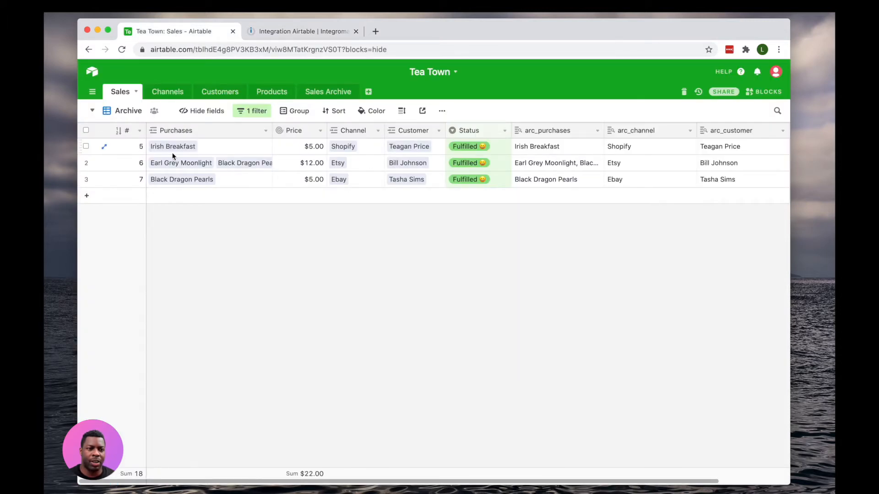
- Check the fulfilled Sales records and the empty Sales Archive table, then return to Integromat
click(328, 92)
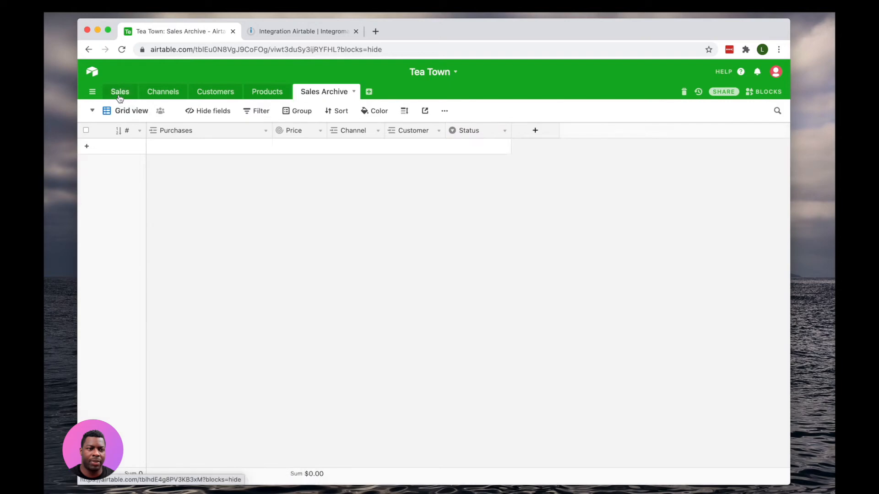
click(119, 92)
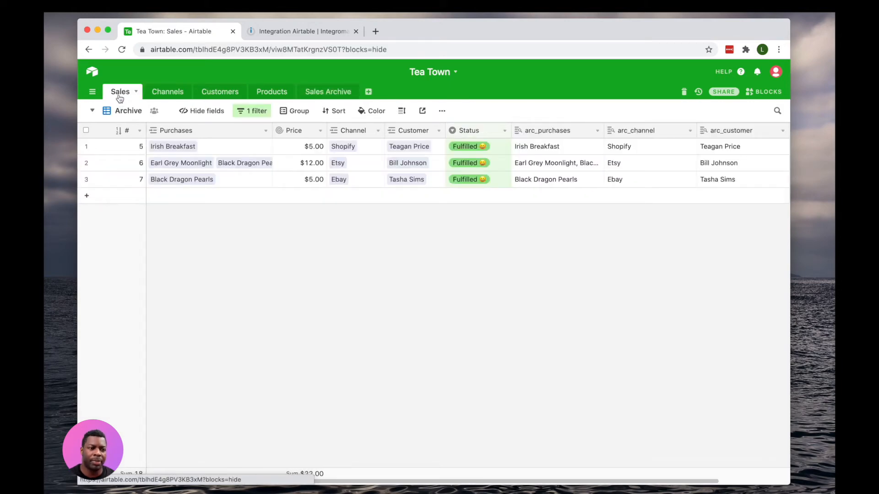
click(324, 91)
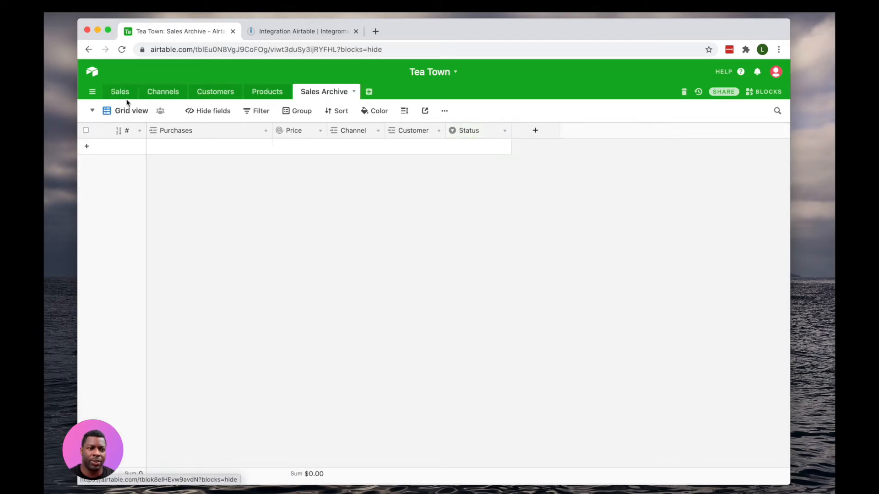
click(301, 31)
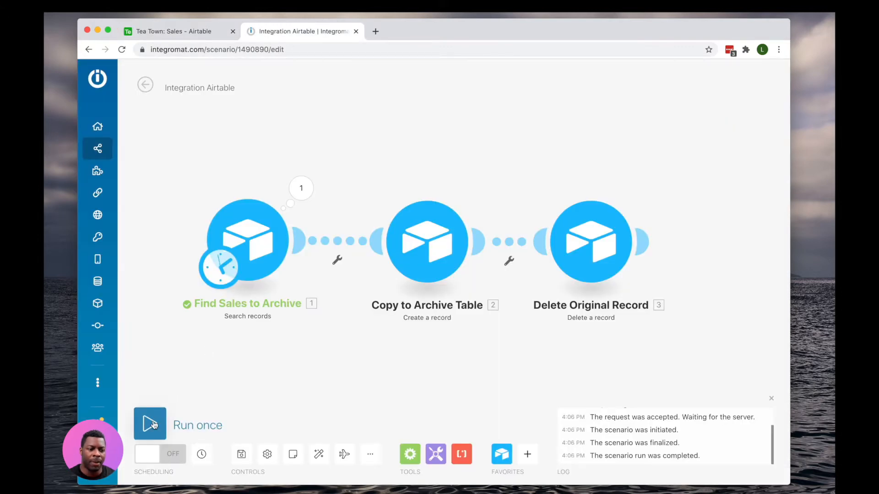
- Run the archiving scenario once so it copies and deletes the three fulfilled sales
click(149, 424)
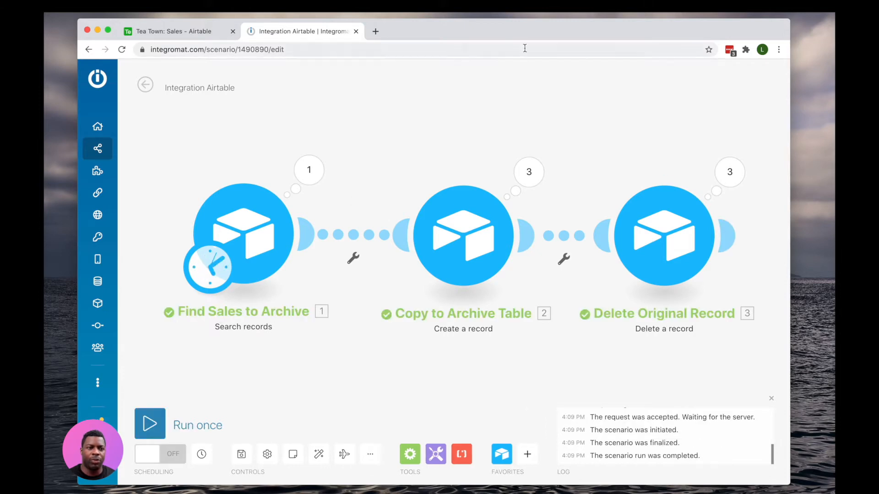
mouse_move(179, 31)
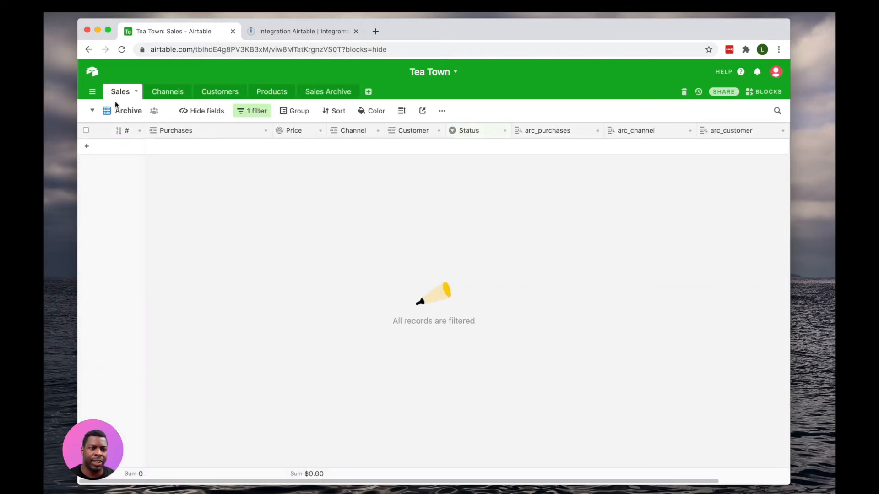
- Confirm the three fulfilled orders moved from Sales to Sales Archive, then return to Integromat
click(327, 92)
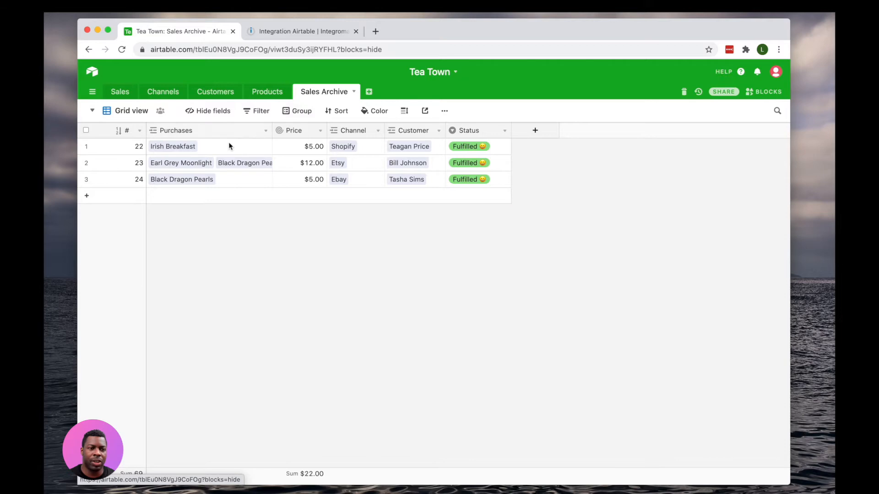
mouse_move(248, 143)
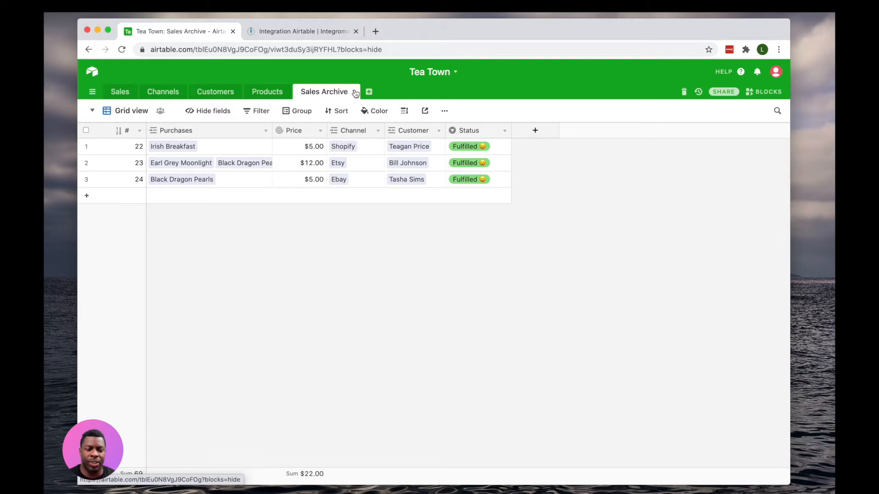
mouse_move(353, 93)
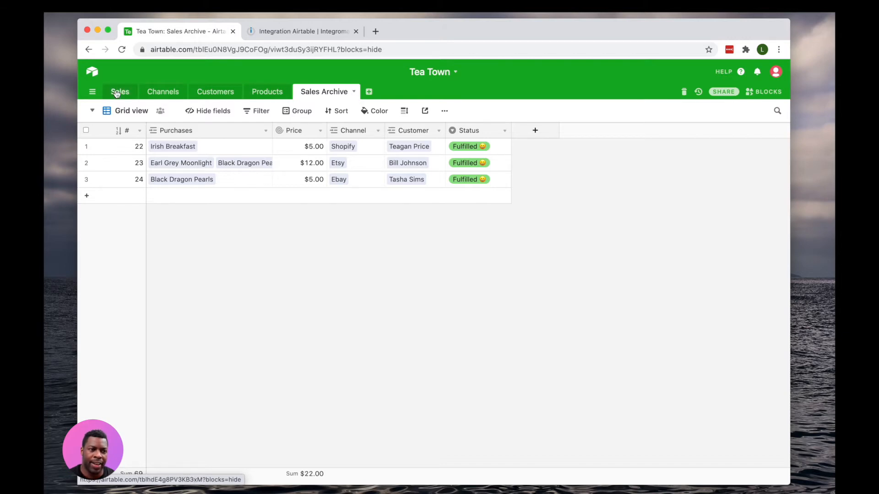
click(119, 92)
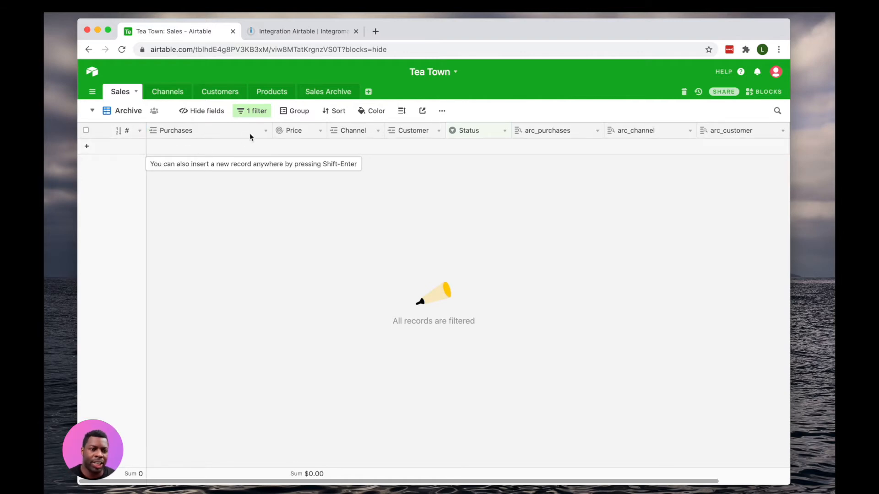
click(327, 92)
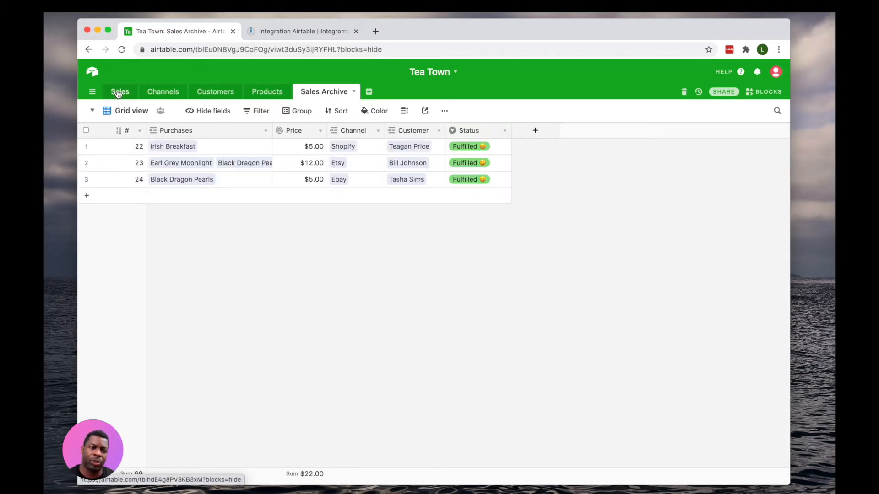
click(119, 91)
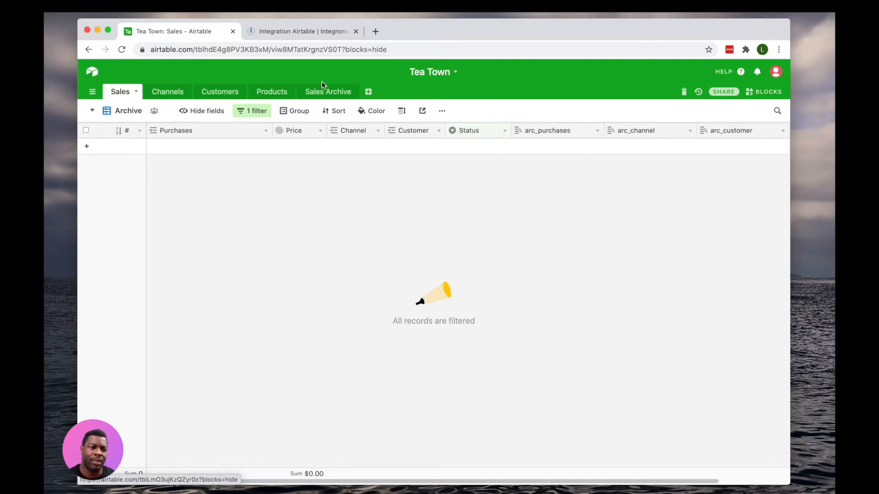
click(303, 31)
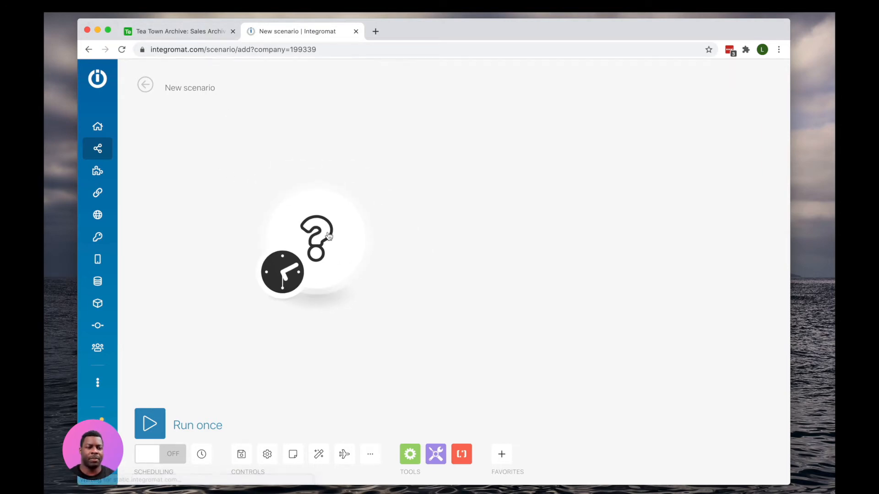
- Add an Airtable Search records module on base Tea Town, table Sales, view Archive
click(317, 238)
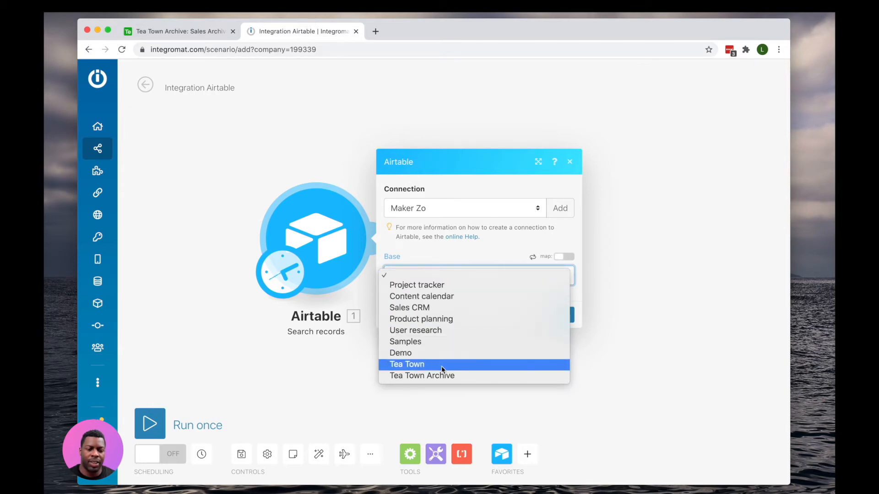
click(406, 365)
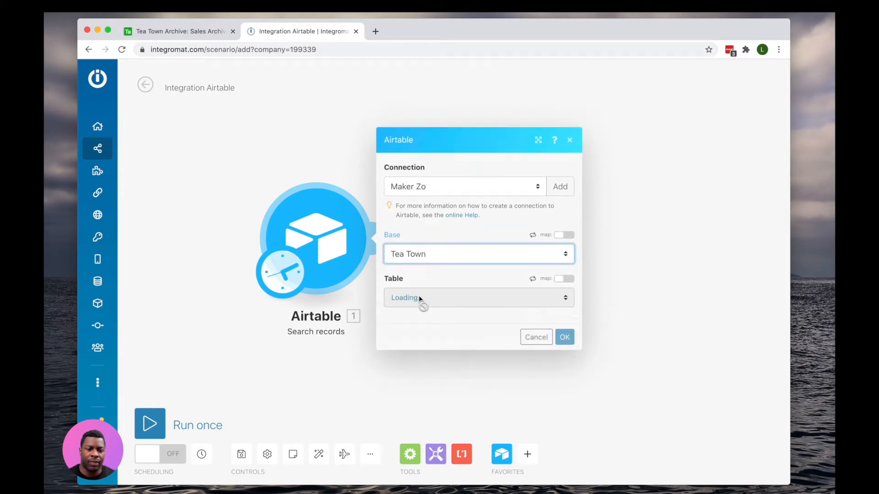
click(477, 298)
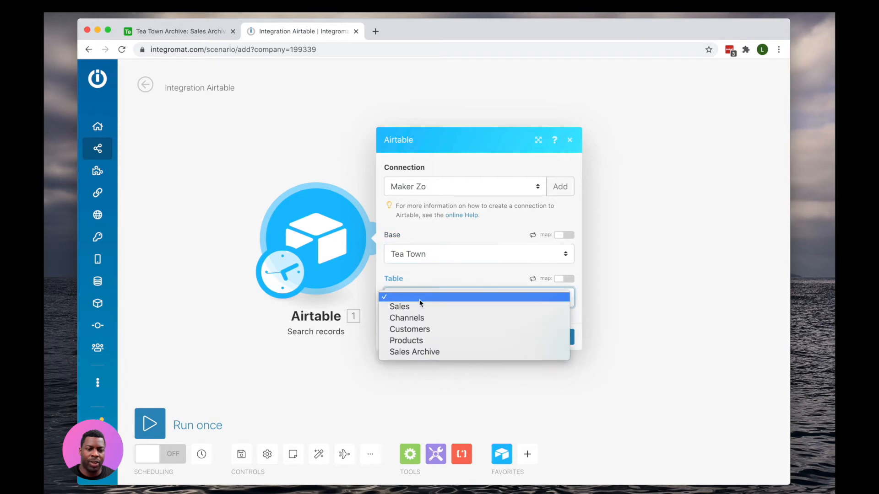
mouse_move(410, 329)
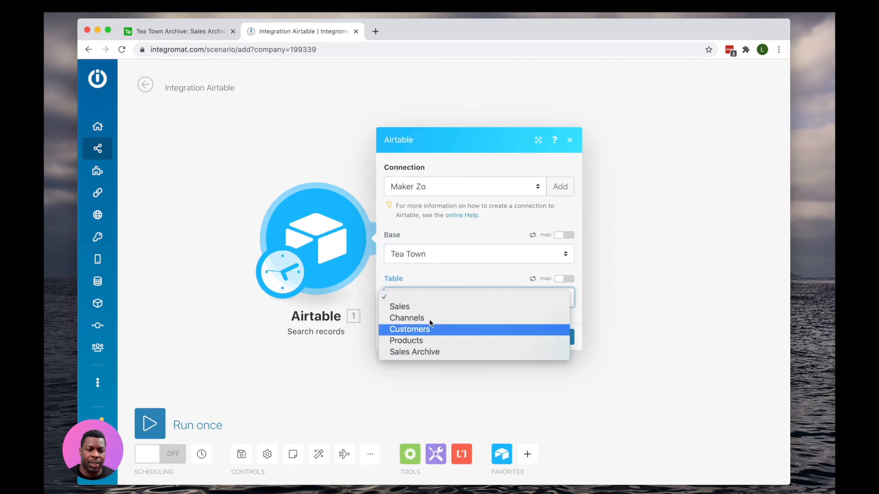
click(399, 305)
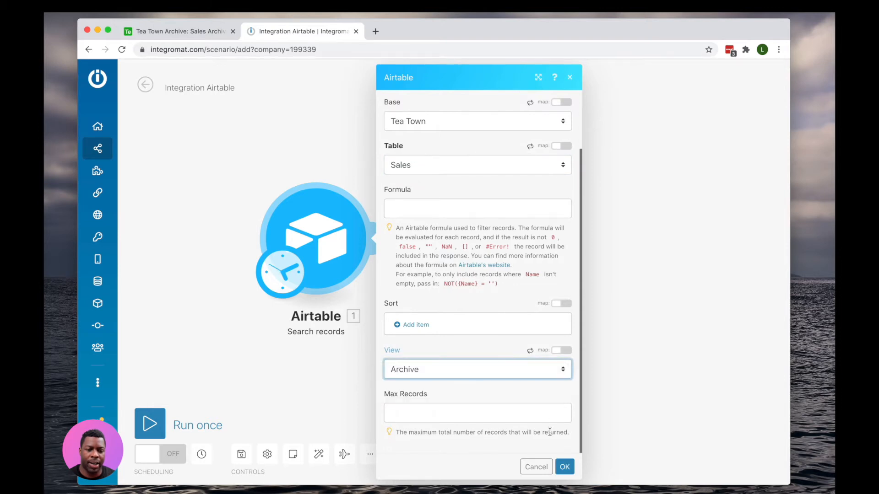
click(563, 466)
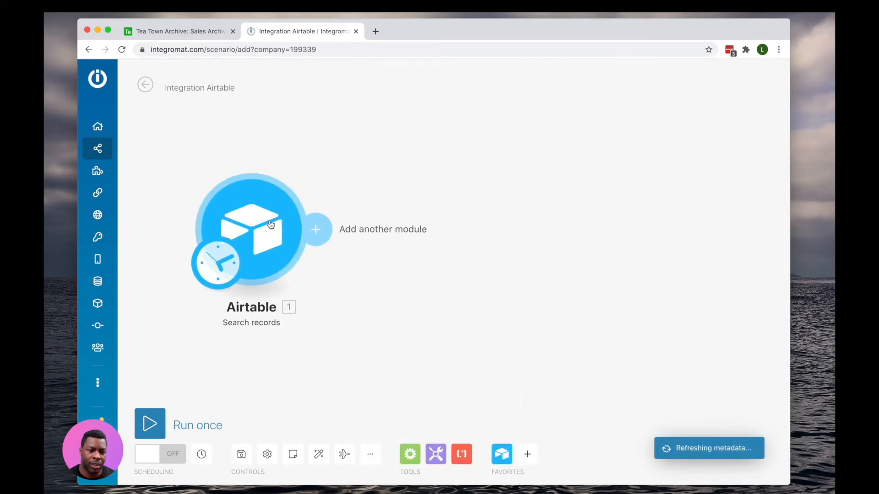
click(315, 229)
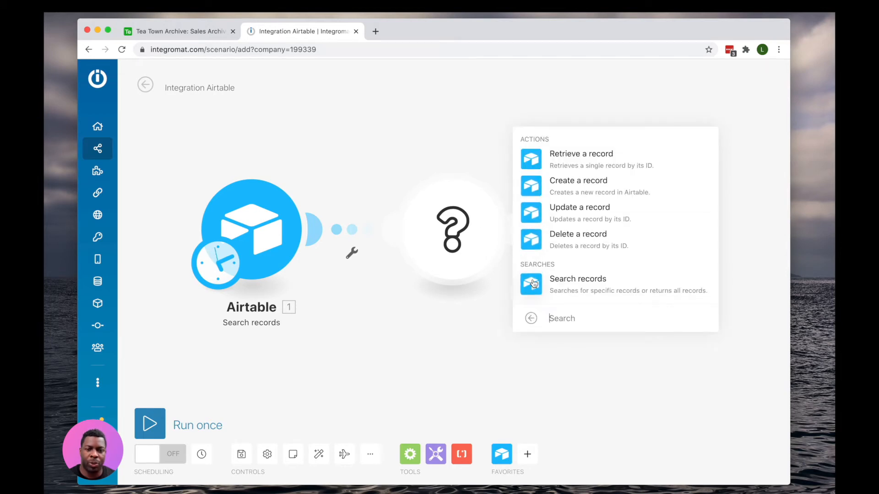
- Choose Airtable as the app for the scenario's second module
click(578, 180)
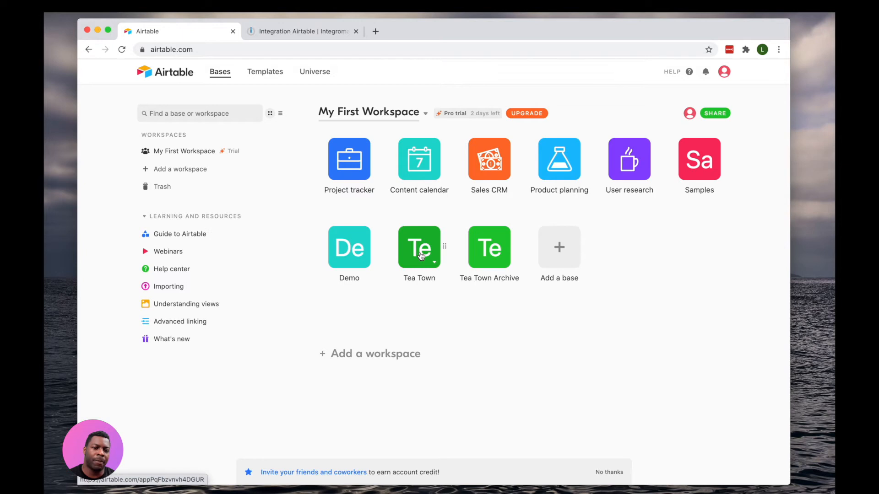
- In the Tea Town base's Sales table, unhide the arc_customer lookup field
click(418, 247)
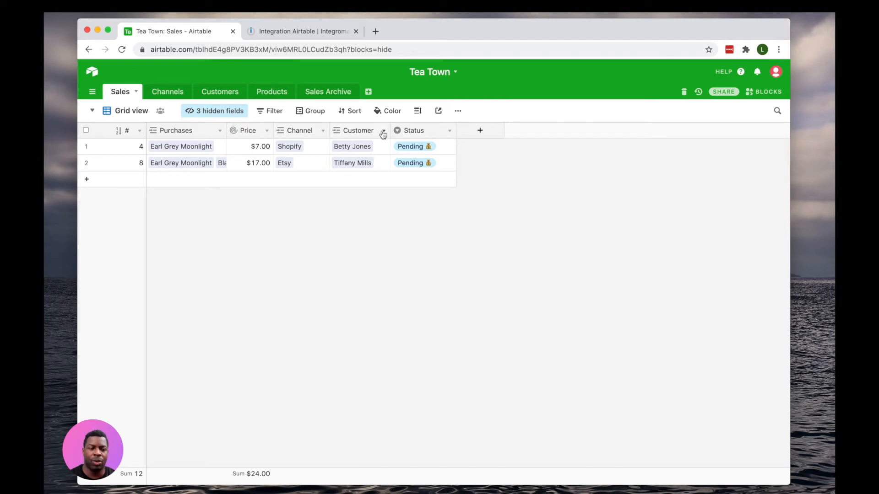
mouse_move(323, 132)
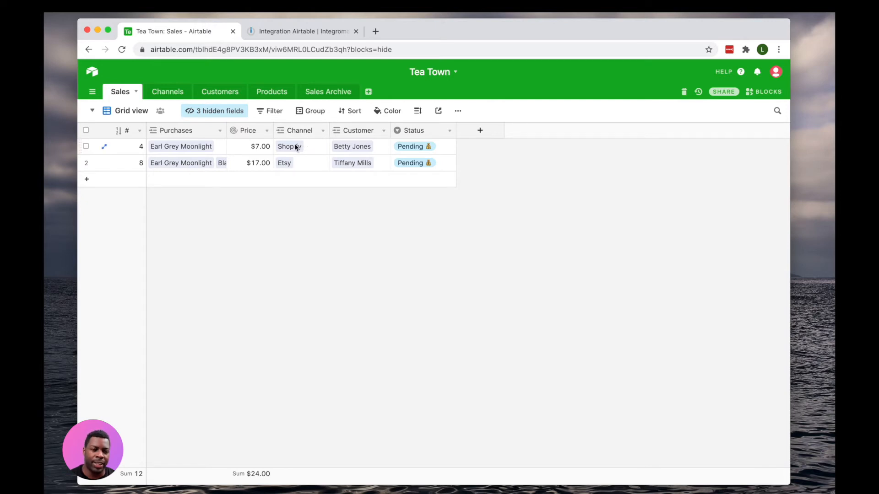
mouse_move(300, 146)
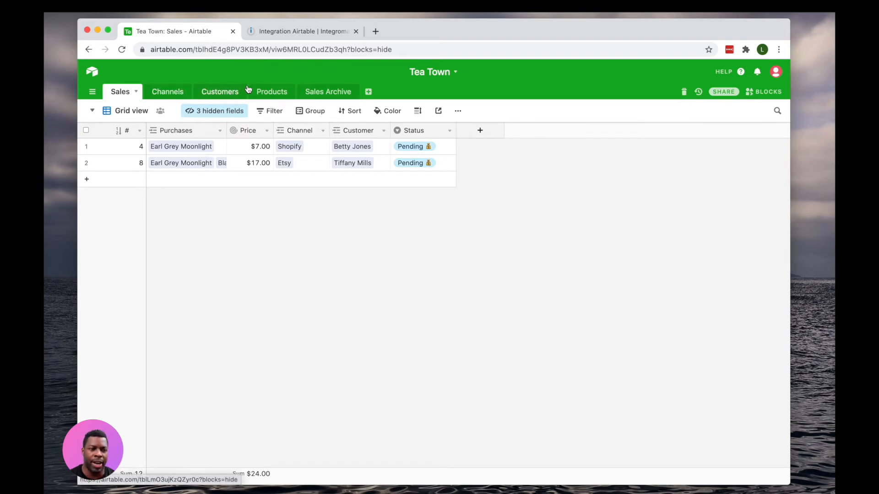
mouse_move(278, 77)
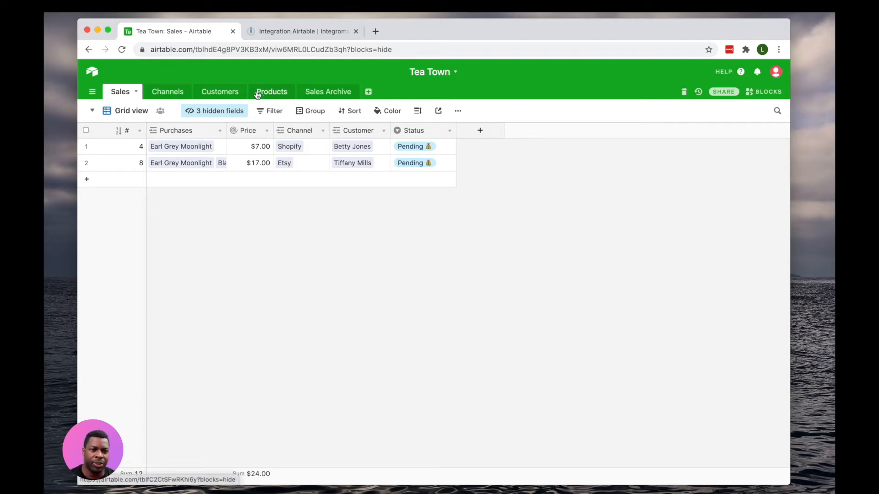
click(218, 110)
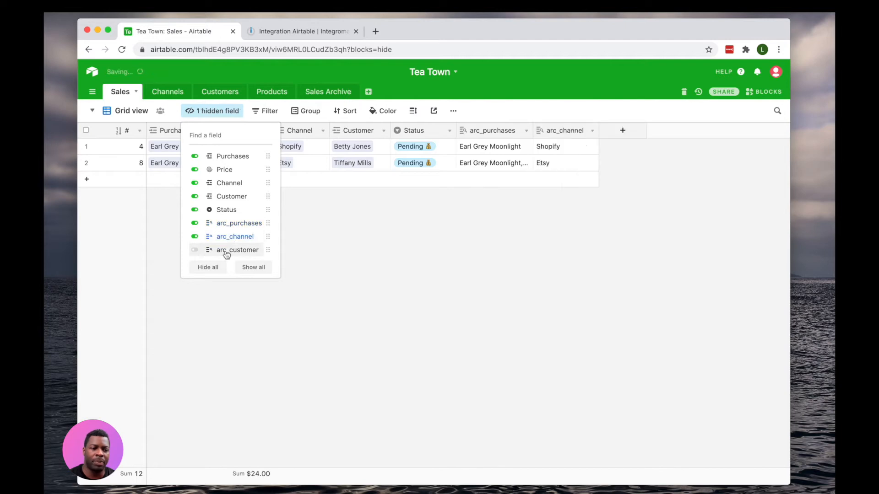
click(194, 250)
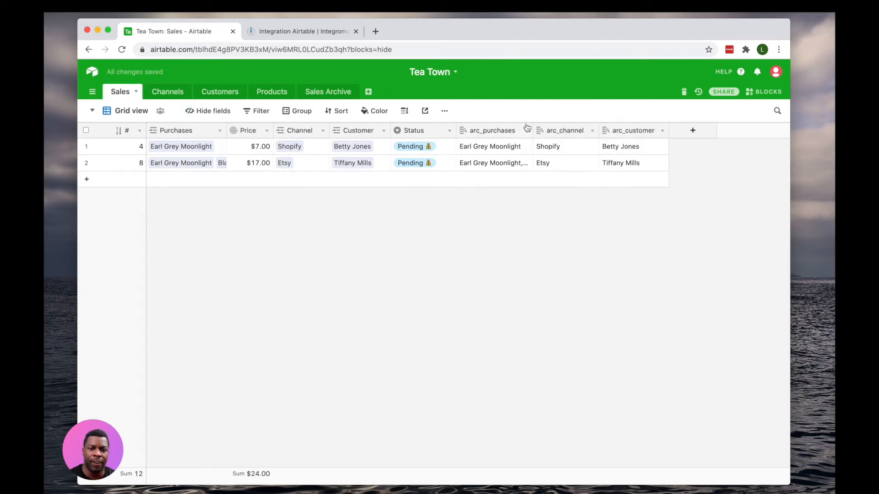
- Review the arc_purchases and arc_customer field options, then return to the bases home
click(491, 130)
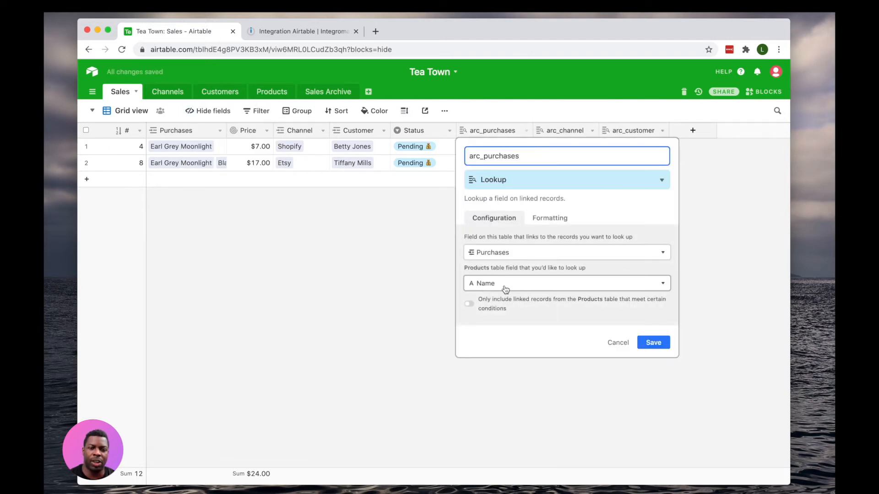
click(653, 343)
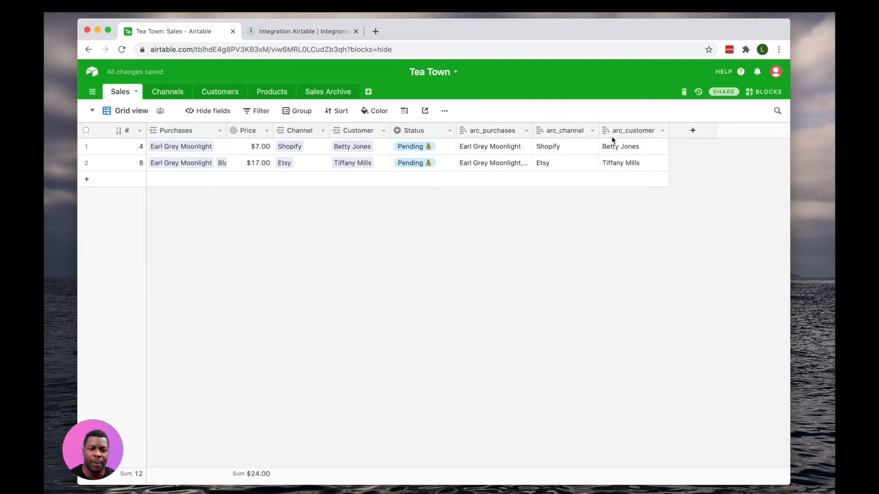
click(565, 130)
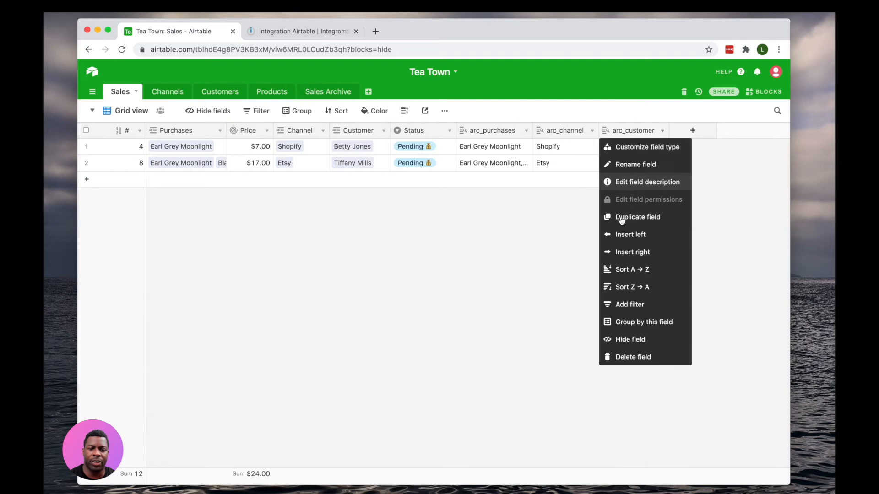
click(549, 183)
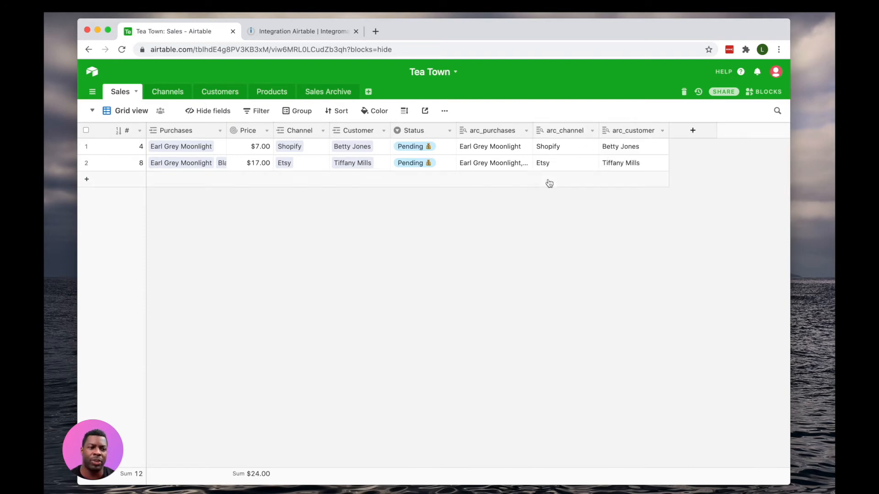
mouse_move(364, 66)
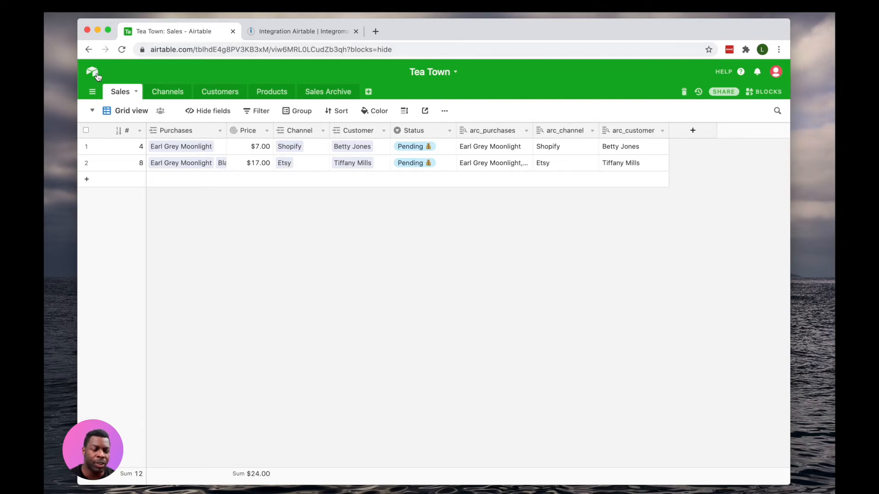
click(93, 72)
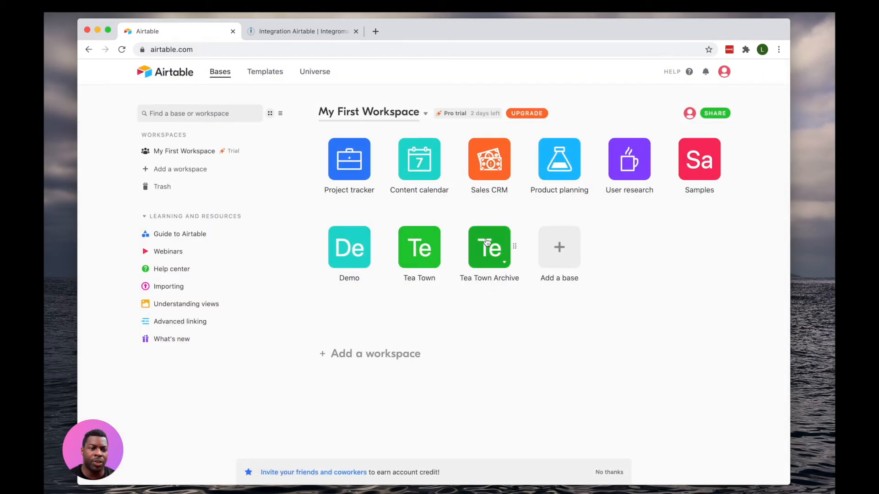
- Open the Tea Town Archive base to view its empty Sales Archive table
click(488, 247)
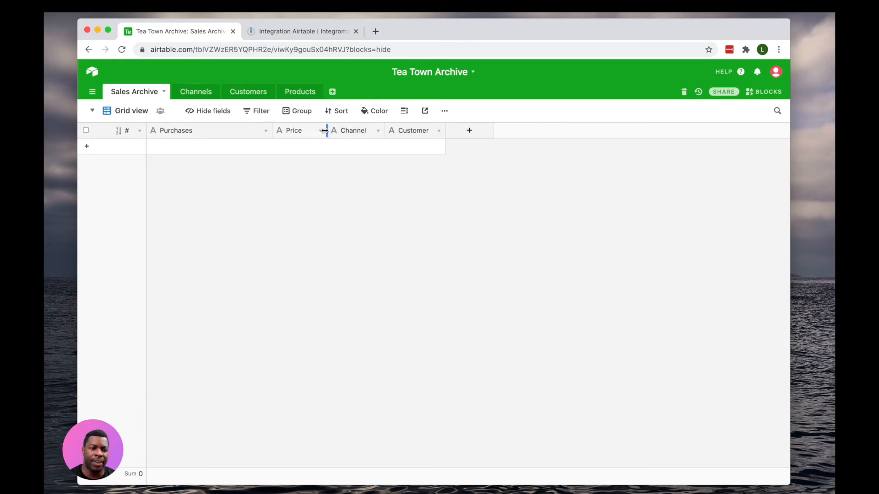
mouse_move(321, 132)
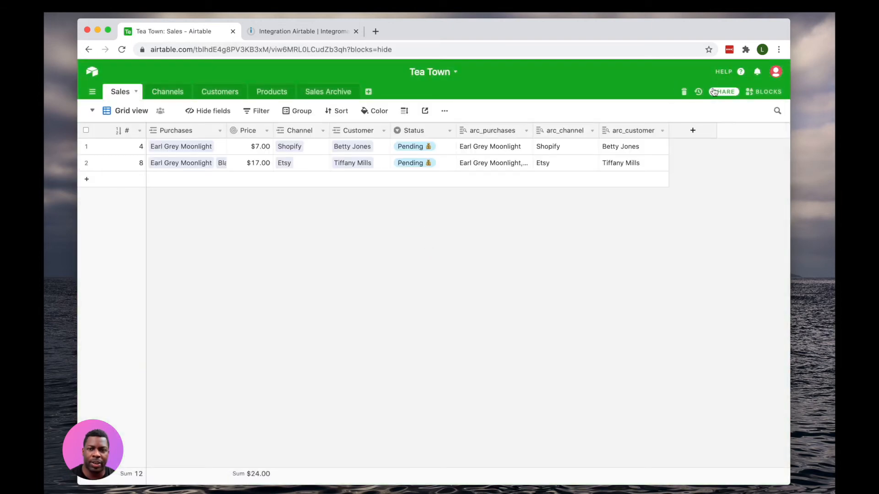
- Restore deleted Sales records 7, 6 and 5 from the base trash, then return to Integromat
click(697, 91)
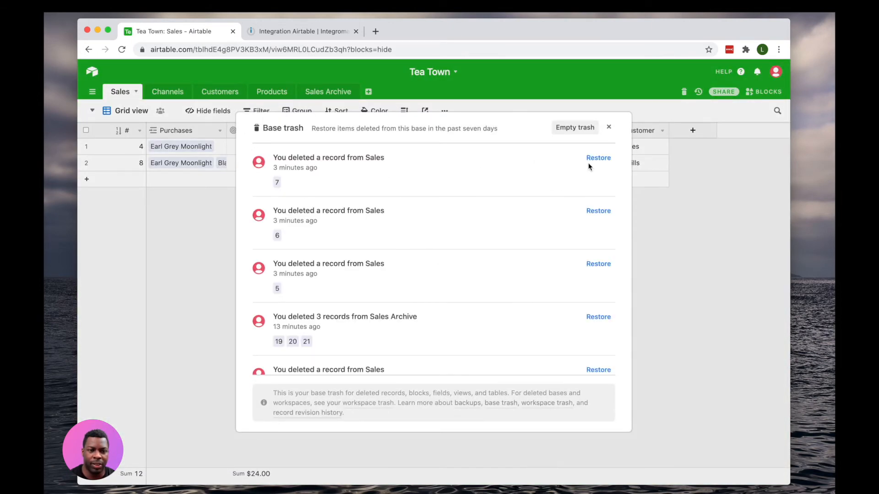
click(598, 157)
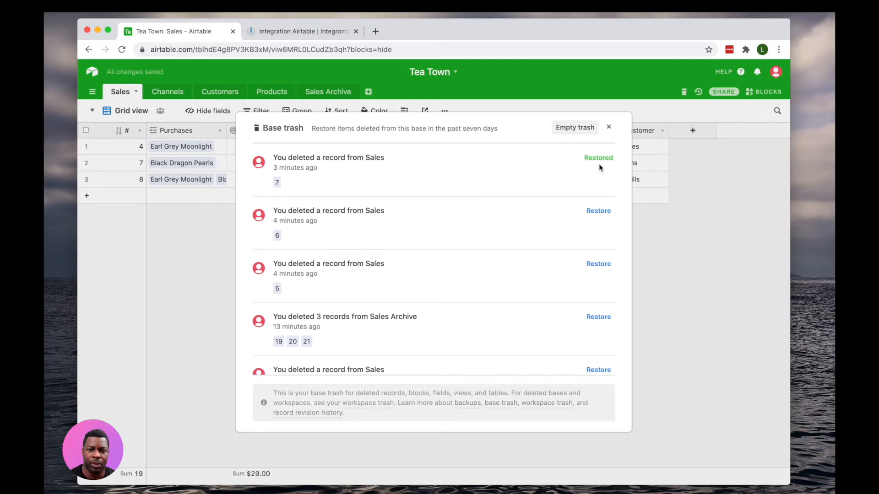
click(598, 211)
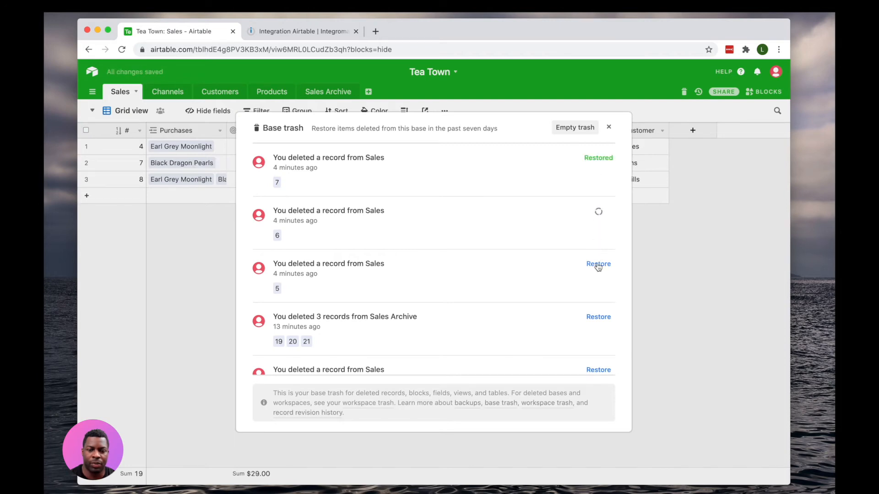
click(598, 263)
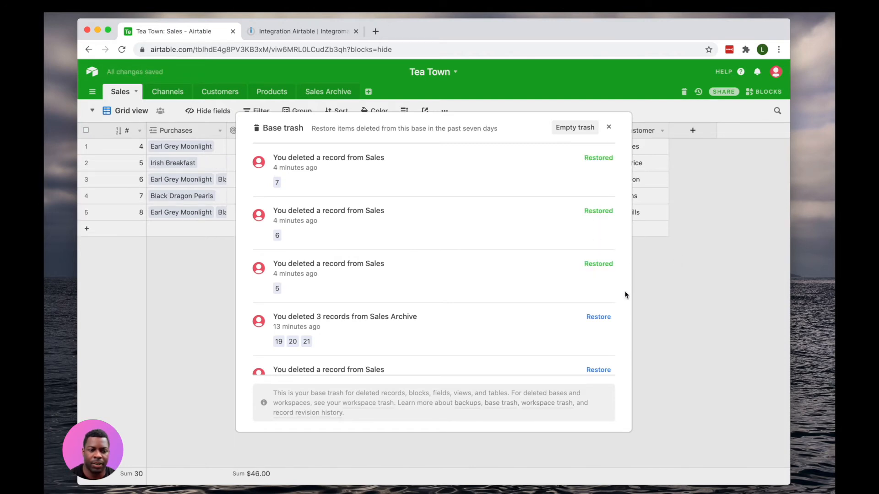
mouse_move(675, 303)
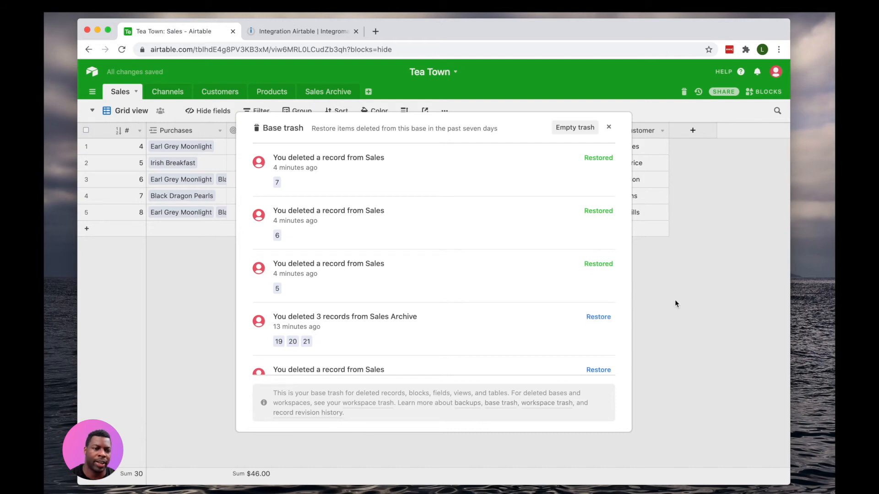
click(608, 128)
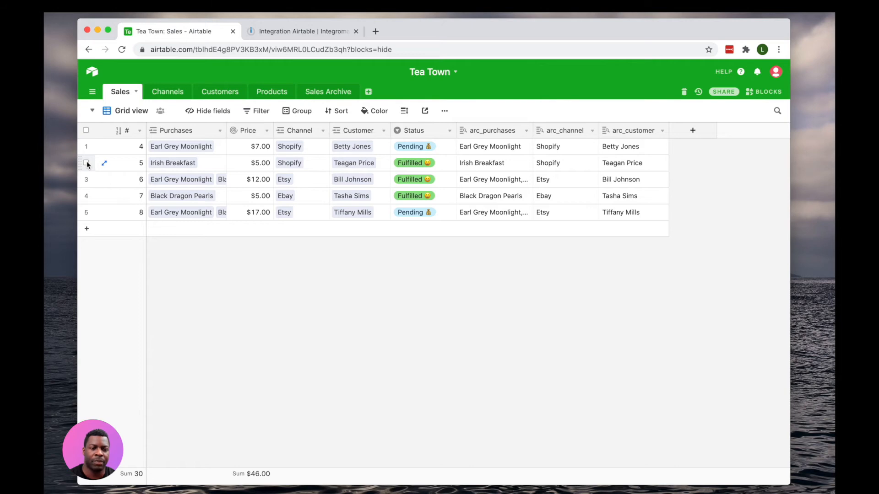
click(303, 32)
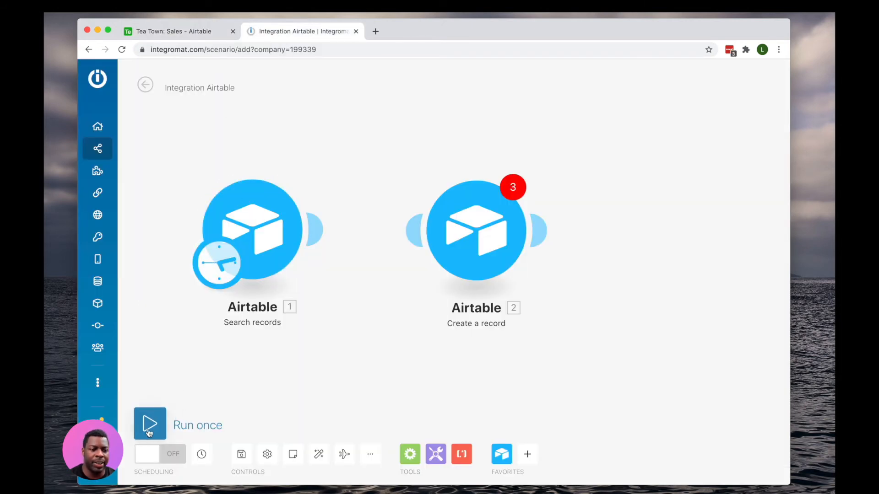
- Run the scenario once and inspect bundle 1's arc purchases, channel and customer values
click(149, 424)
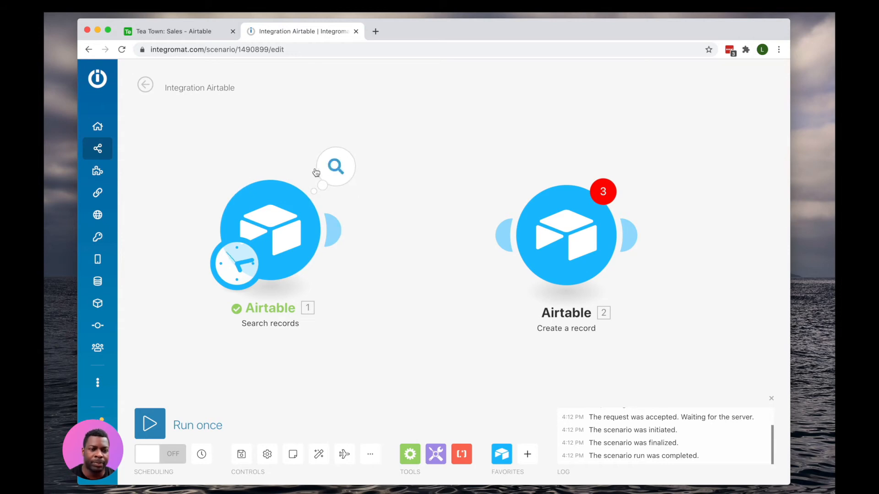
click(335, 167)
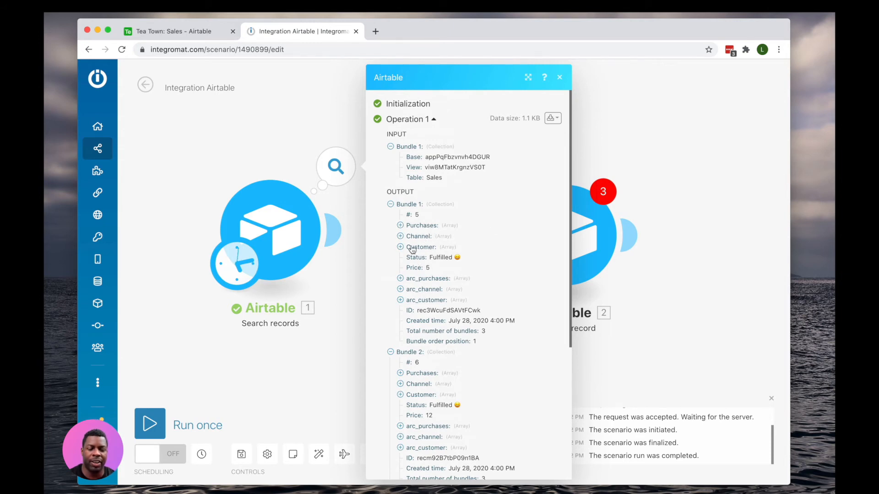
click(400, 225)
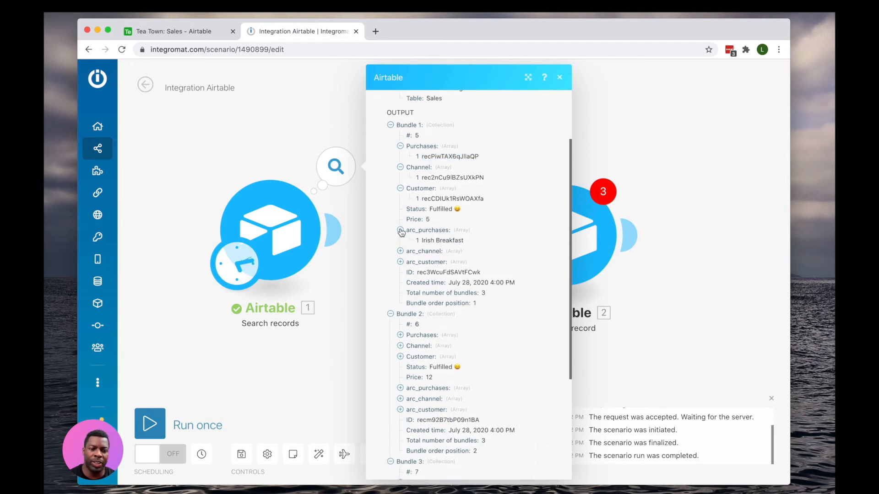
click(400, 250)
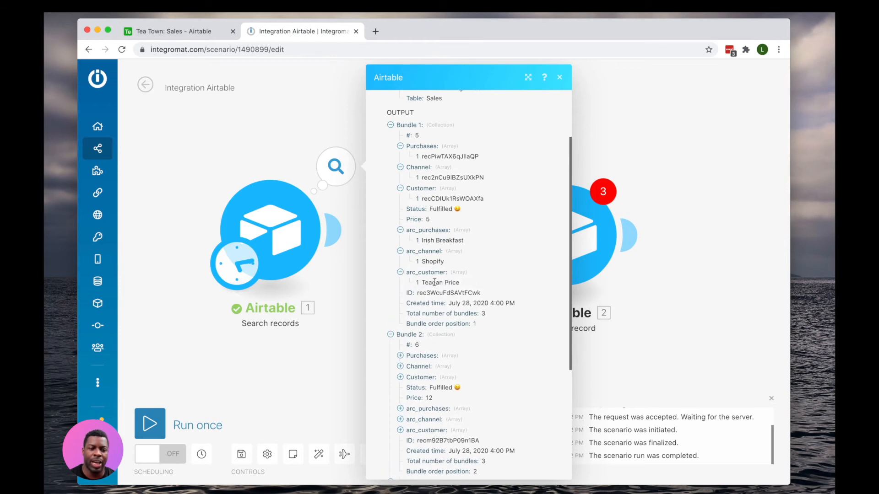
click(558, 77)
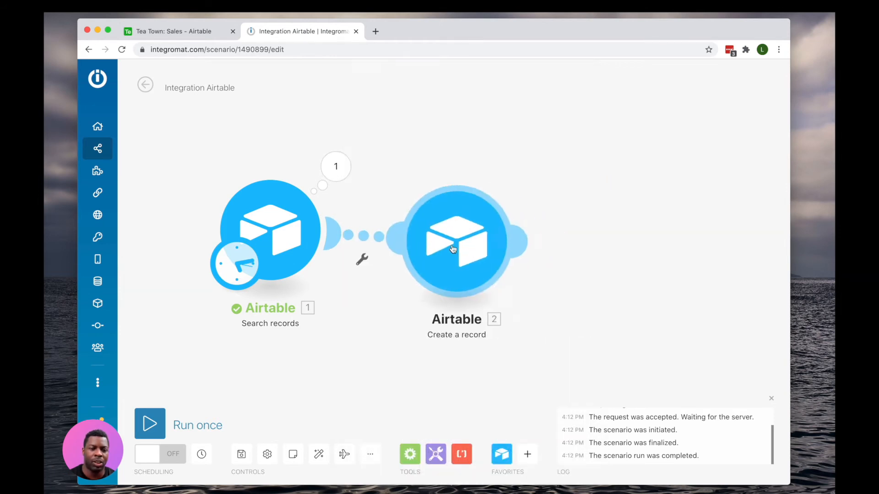
- Point the Create a record module at the Tea Town Archive base's Sales Archive table
click(457, 234)
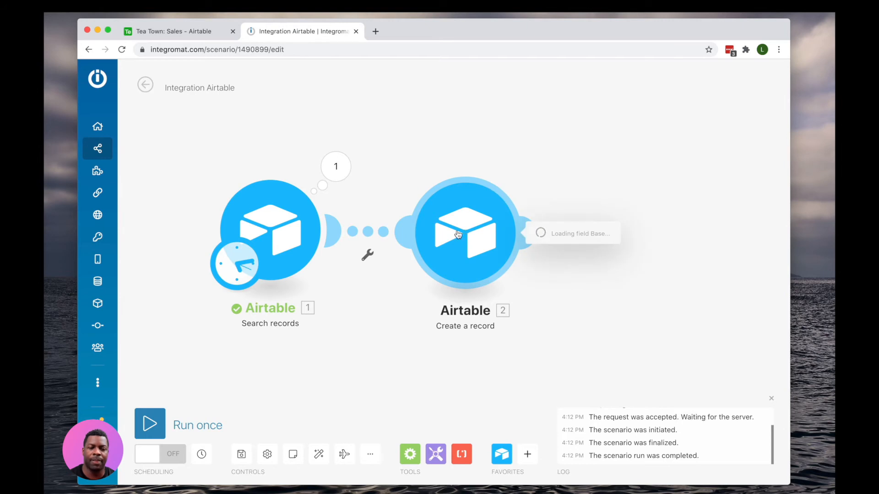
click(623, 235)
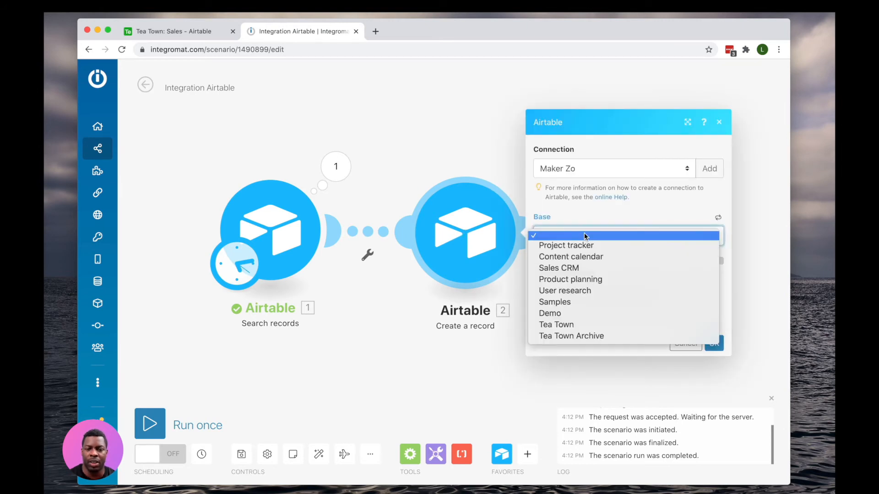
mouse_move(571, 336)
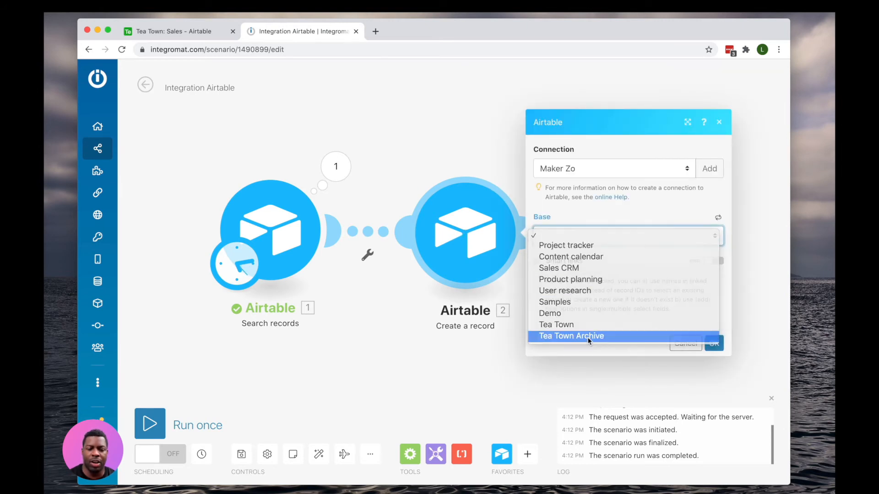
click(570, 336)
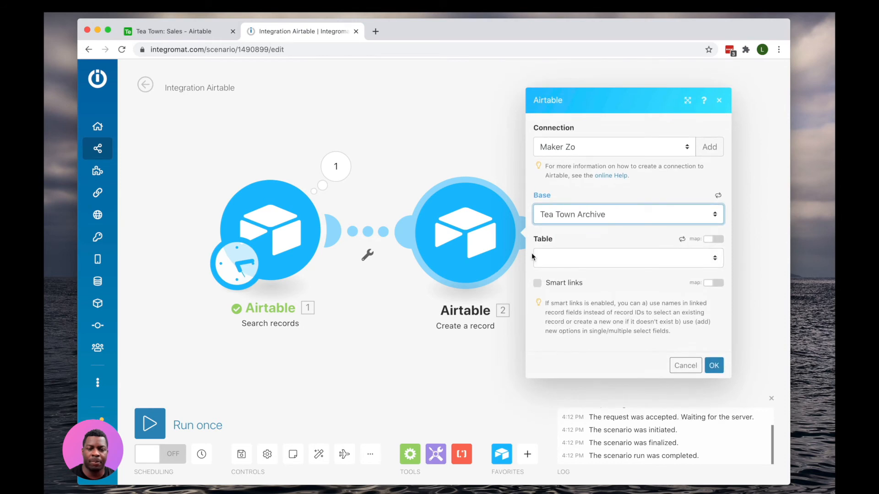
click(626, 258)
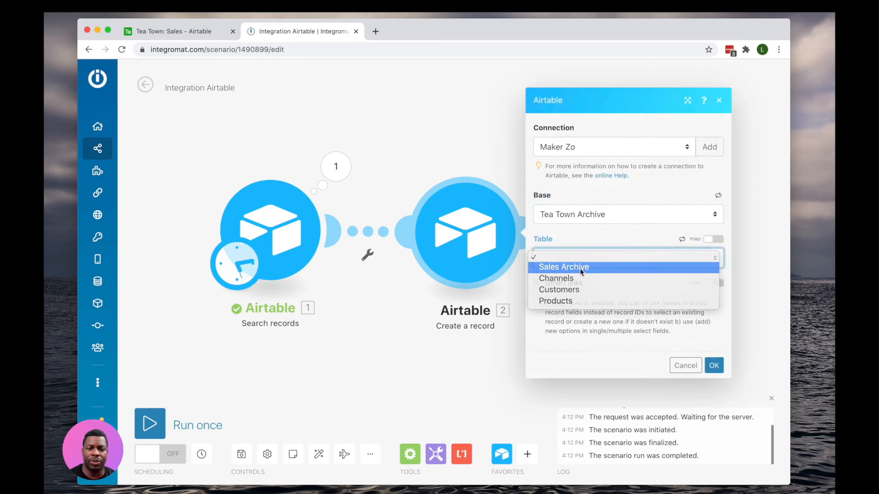
click(563, 266)
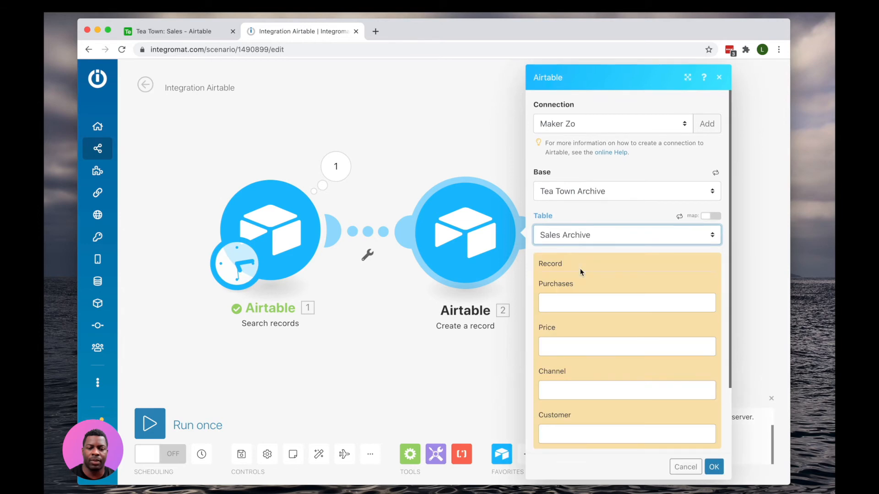
- Map arc_purchases into Purchases and arc_customer[1] into Customer, then save the module
click(626, 302)
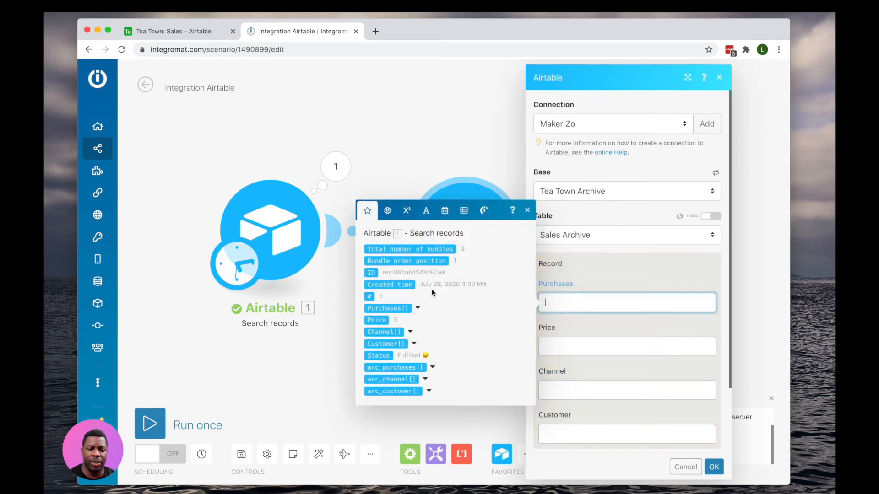
click(415, 308)
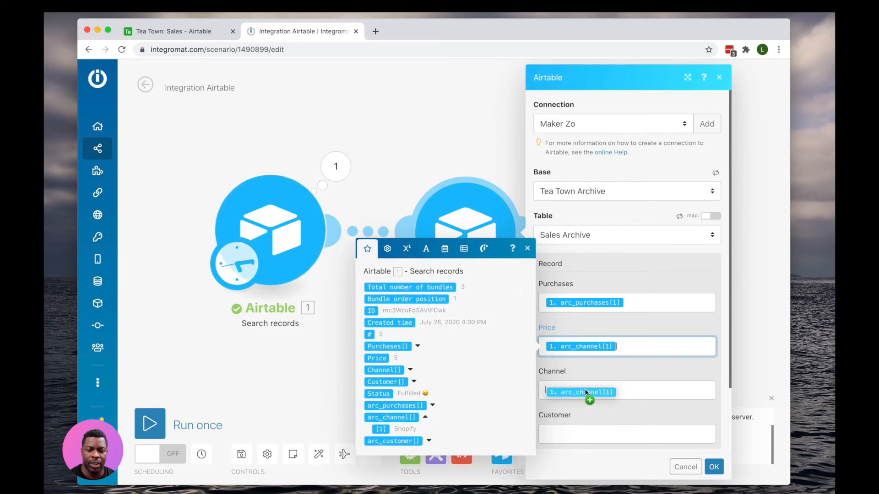
scroll(down, 3)
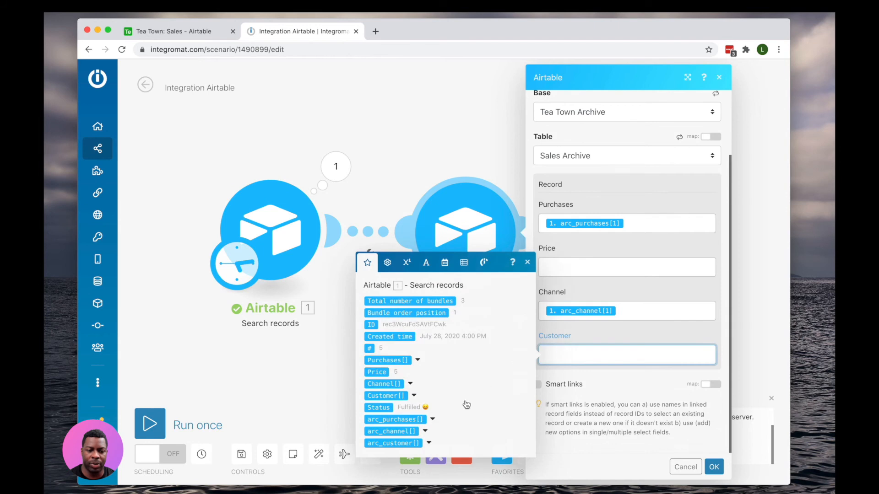
click(413, 395)
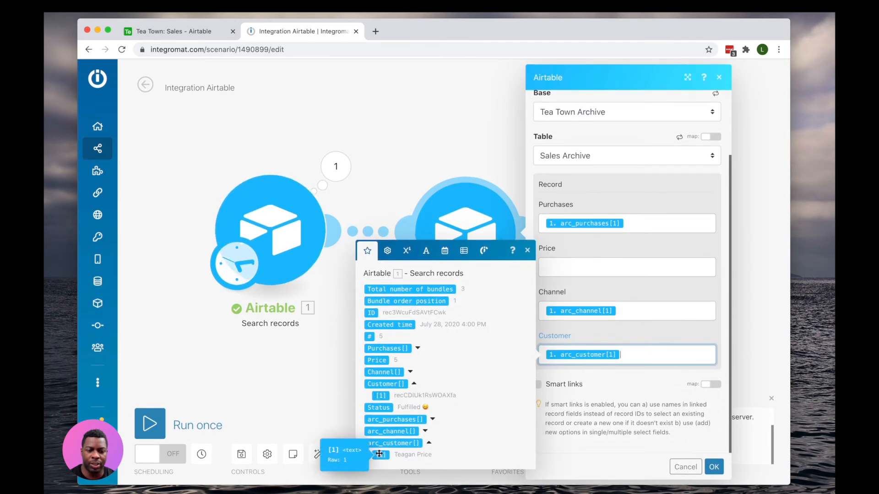
click(626, 267)
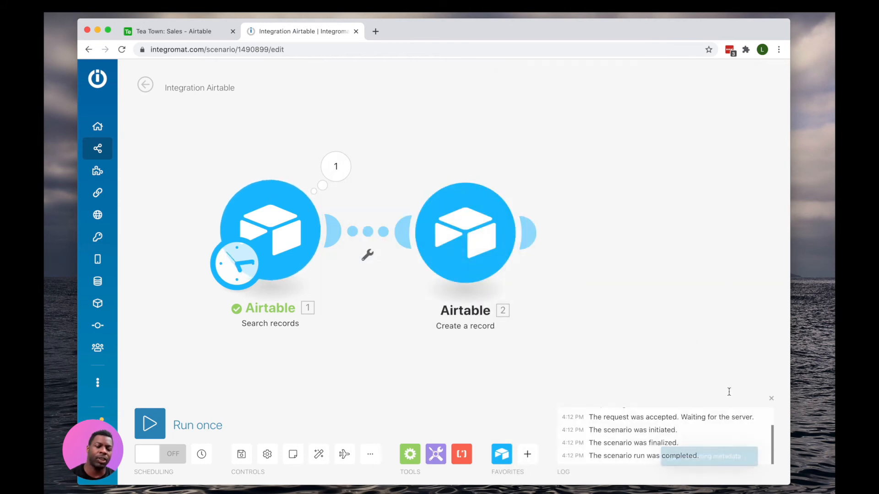
mouse_move(445, 223)
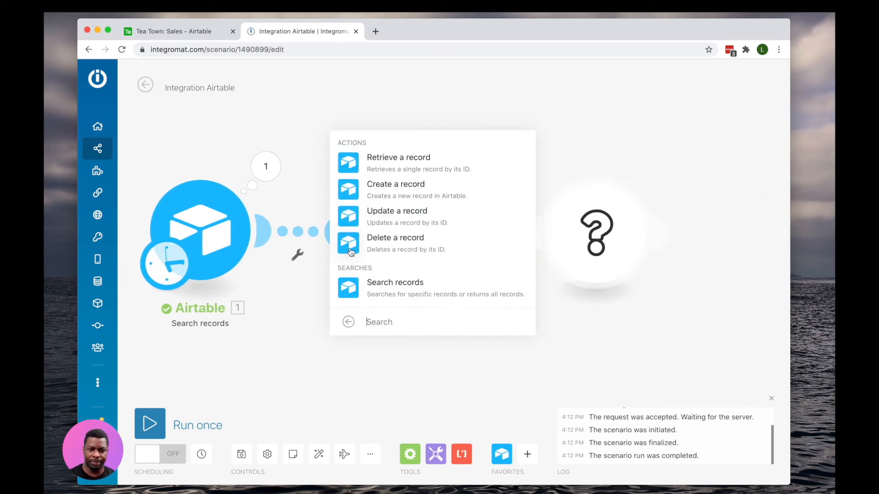
- Make the third module an Airtable Delete a record step targeting Tea Town's Sales table
click(395, 237)
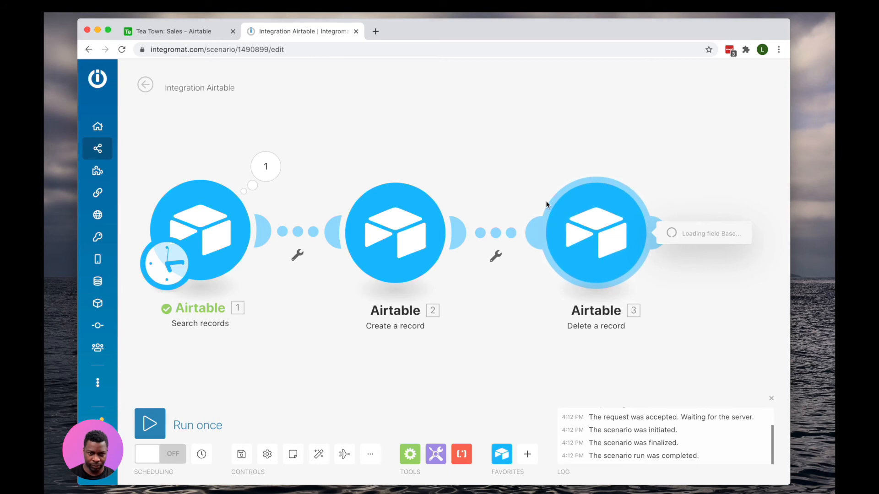
click(395, 232)
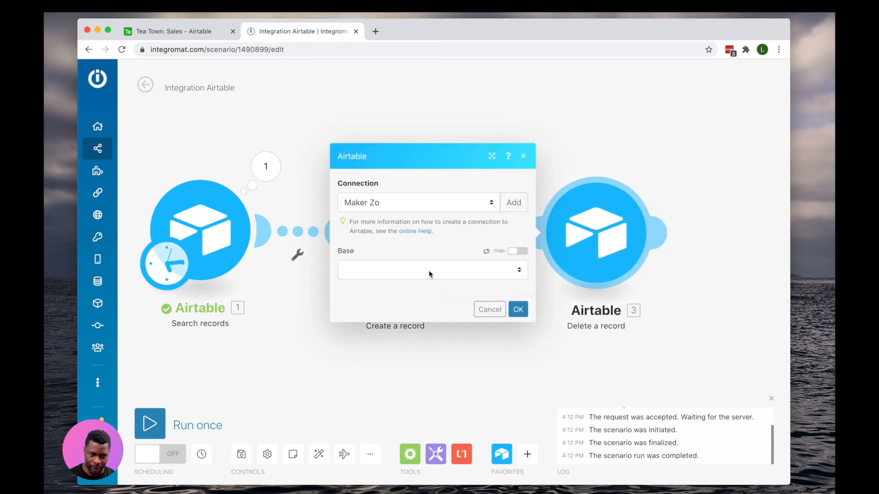
click(431, 269)
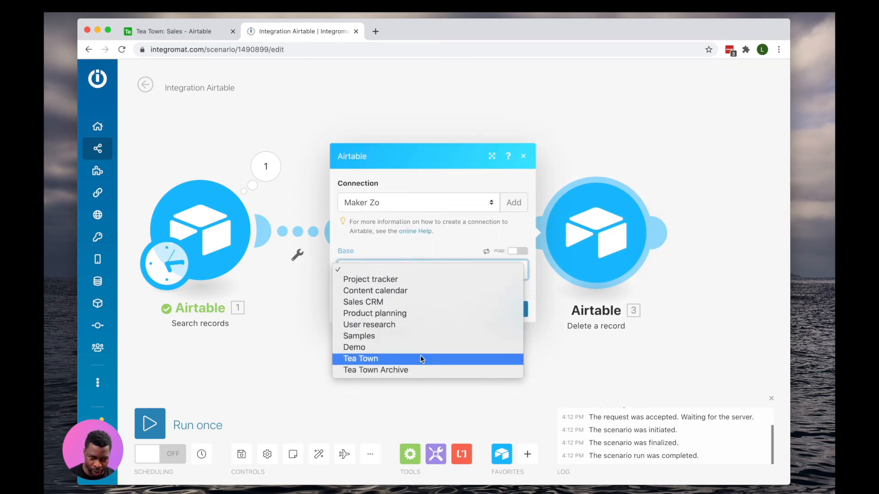
click(360, 359)
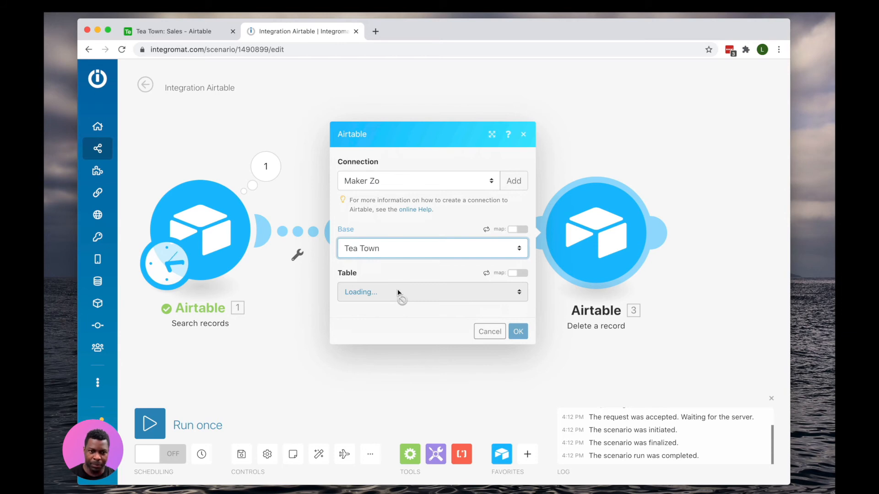
click(431, 291)
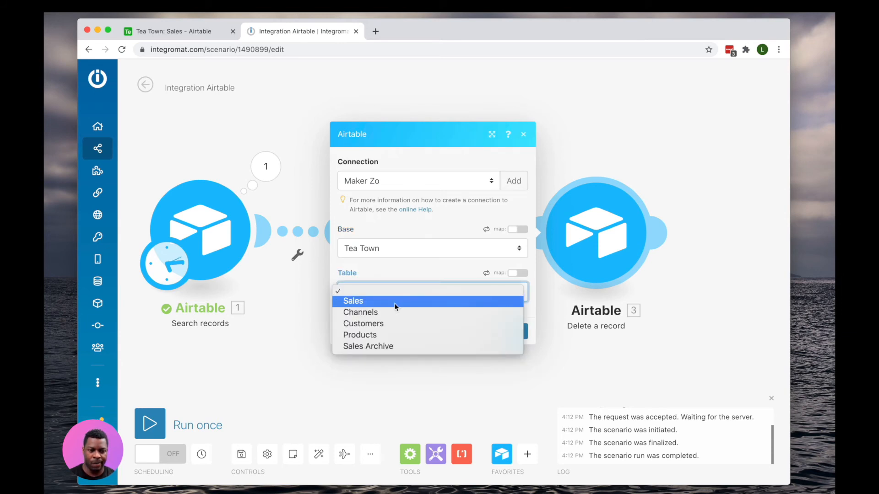
click(353, 301)
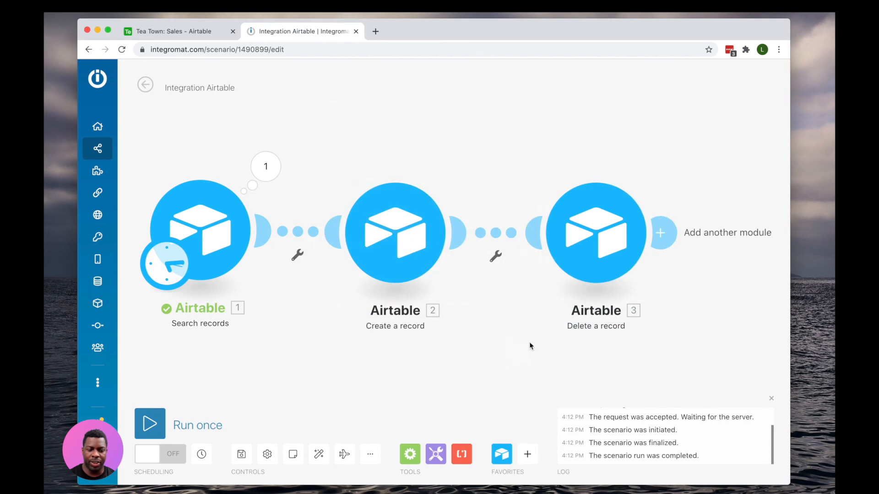
- Rename the search module to 'Find Records to Archive'
right_click(194, 233)
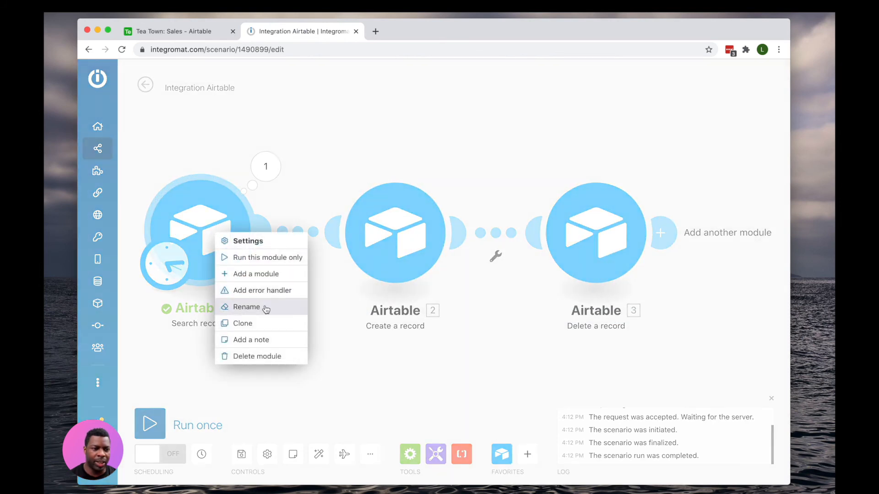
click(246, 307)
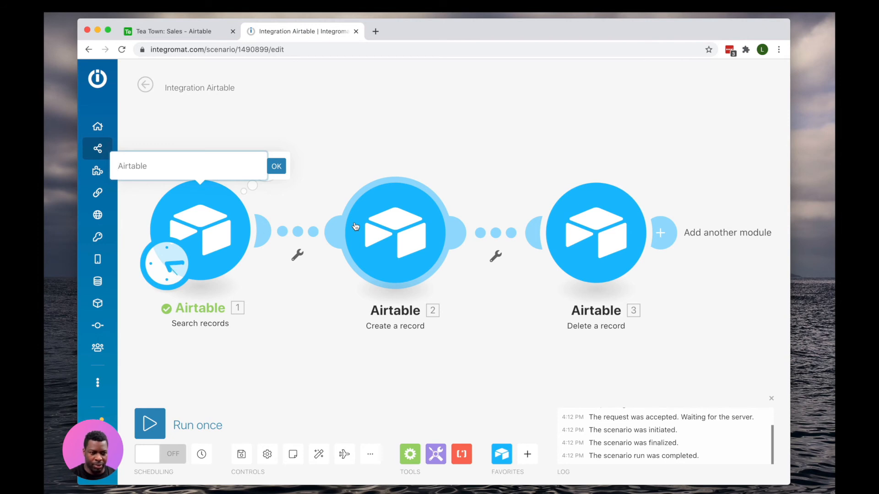
text(Find Records)
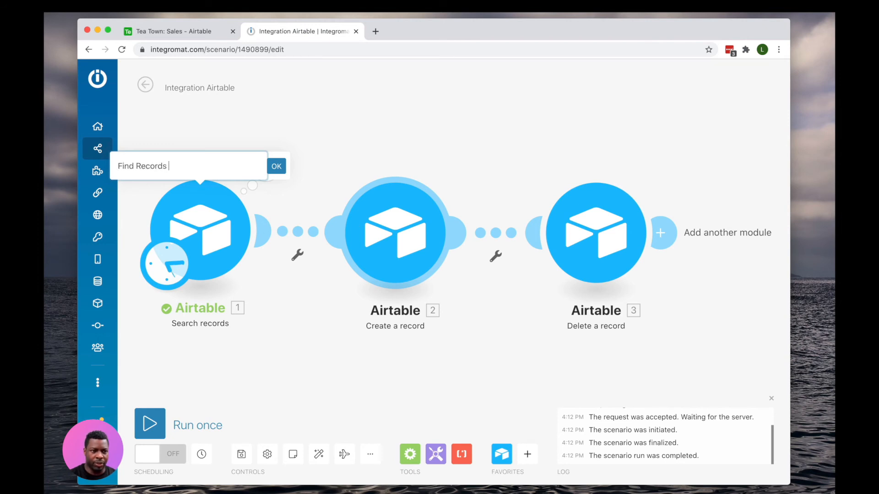
click(275, 166)
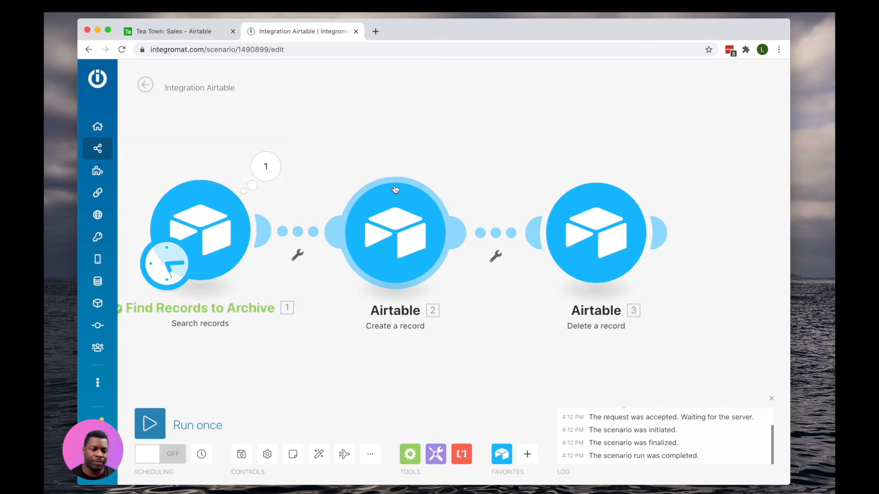
- Rename the other modules 'Create Copy In new Base' and 'Delete Original Record', then return to Airtable
right_click(394, 232)
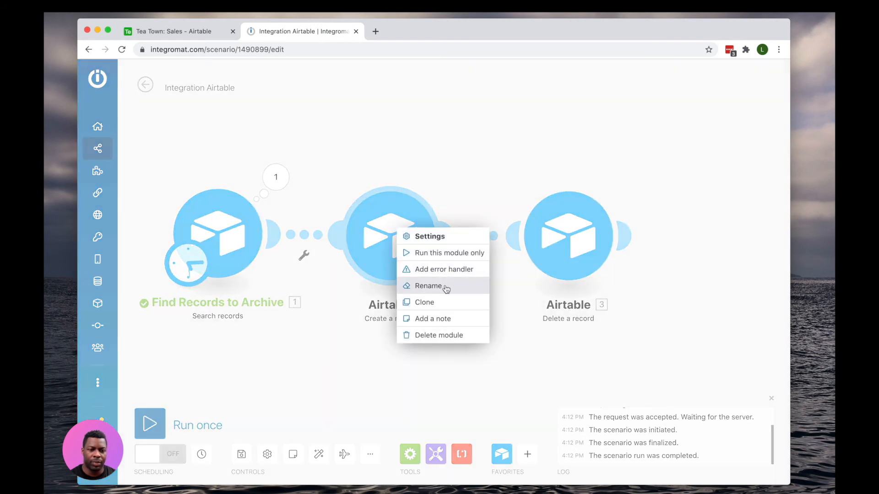
click(428, 285)
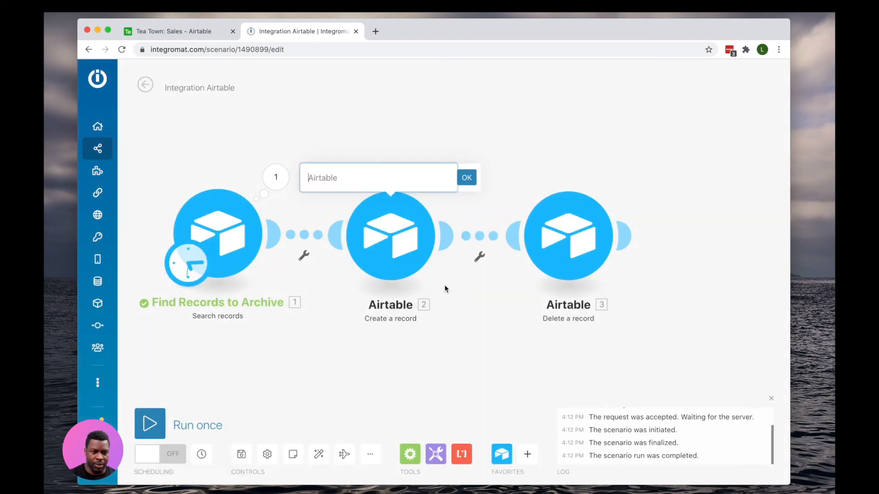
text(Create Copy In)
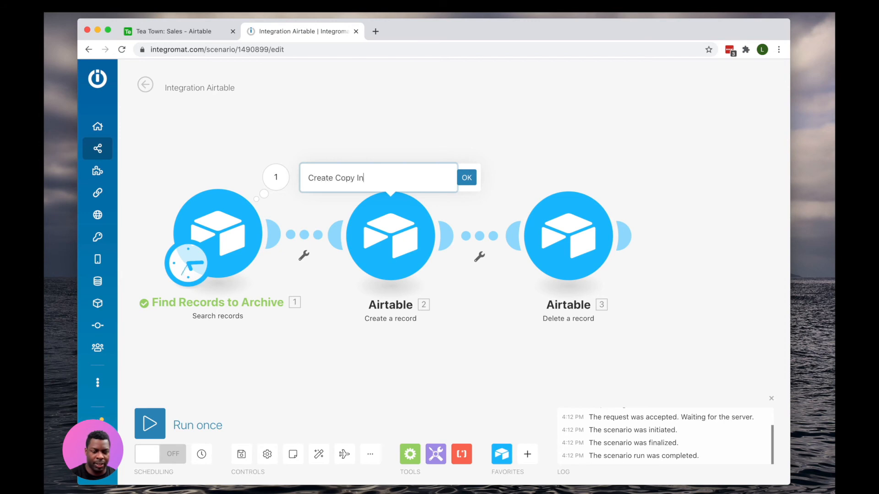
click(466, 177)
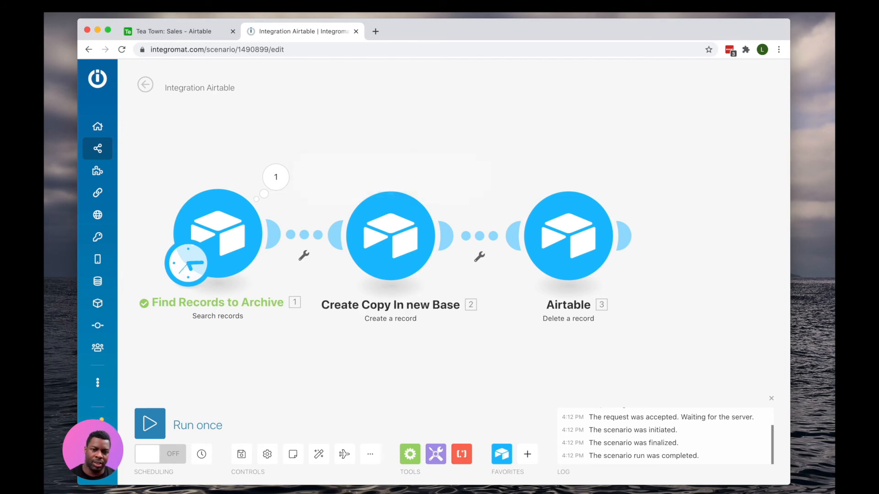
click(567, 305)
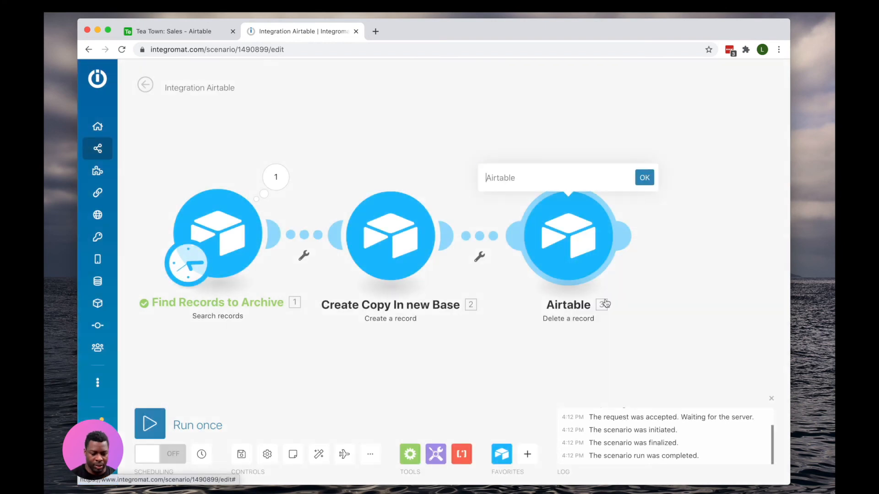
text(Delete Origin)
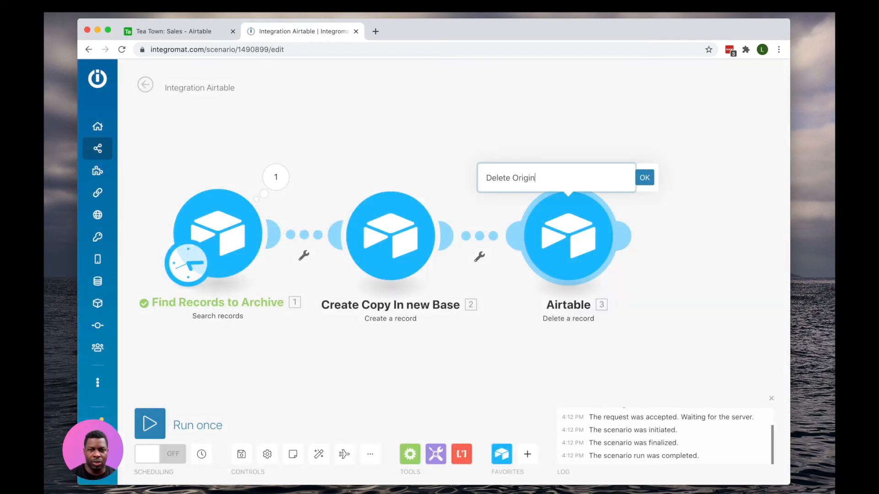
click(643, 176)
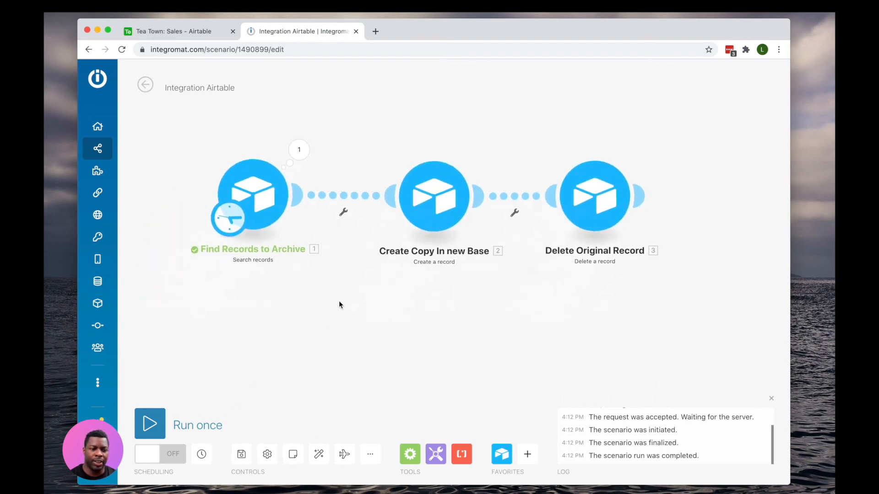
click(149, 424)
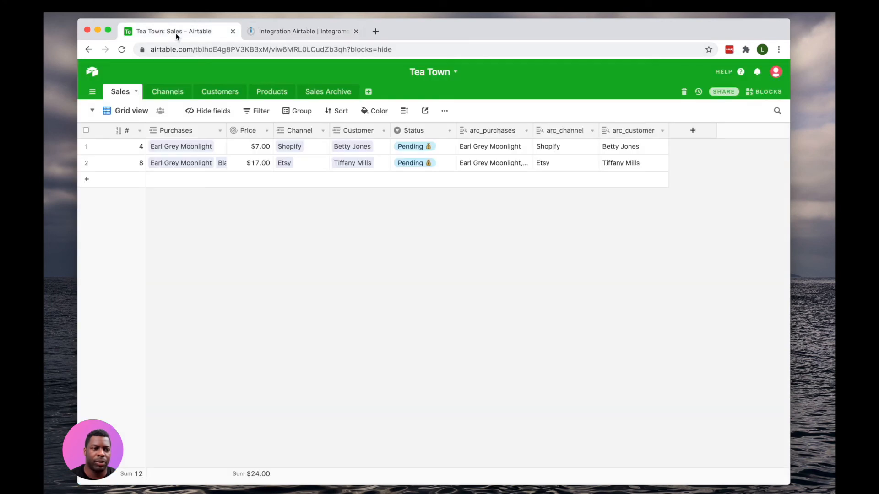
mouse_move(480, 75)
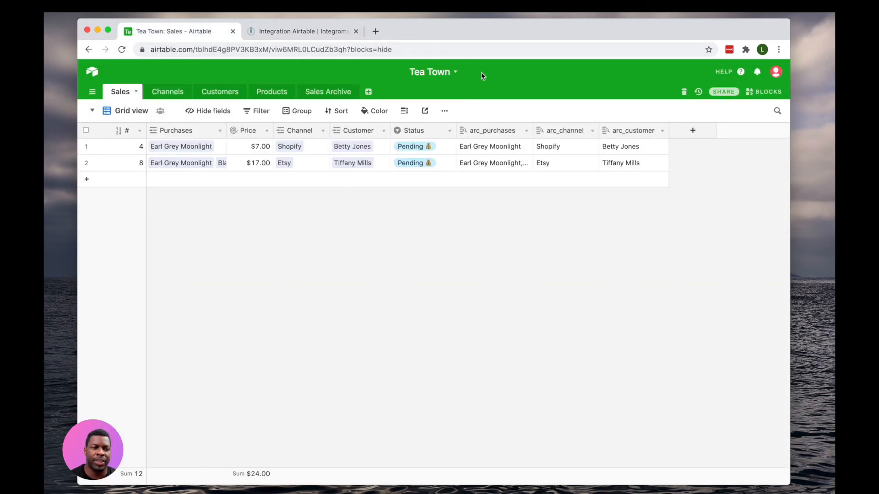
- Check the three archived orders in Sales Archive, then return to the bases home
click(120, 91)
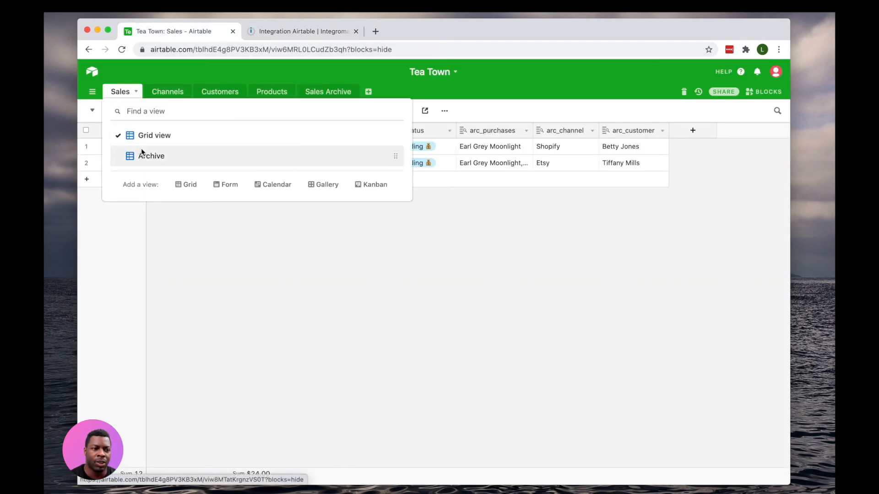
click(151, 155)
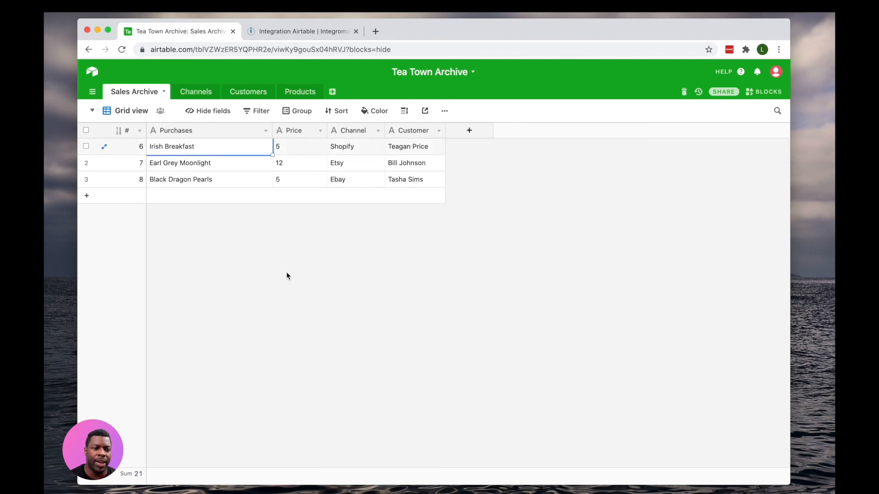
mouse_move(98, 79)
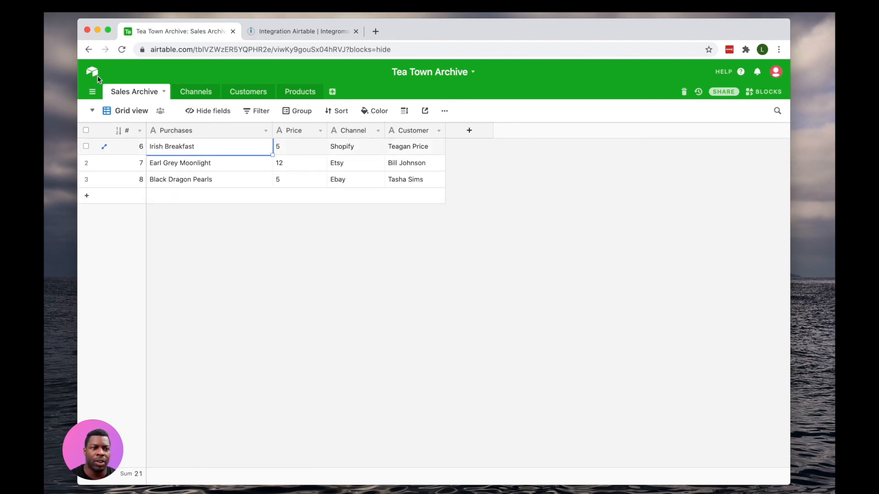
click(92, 71)
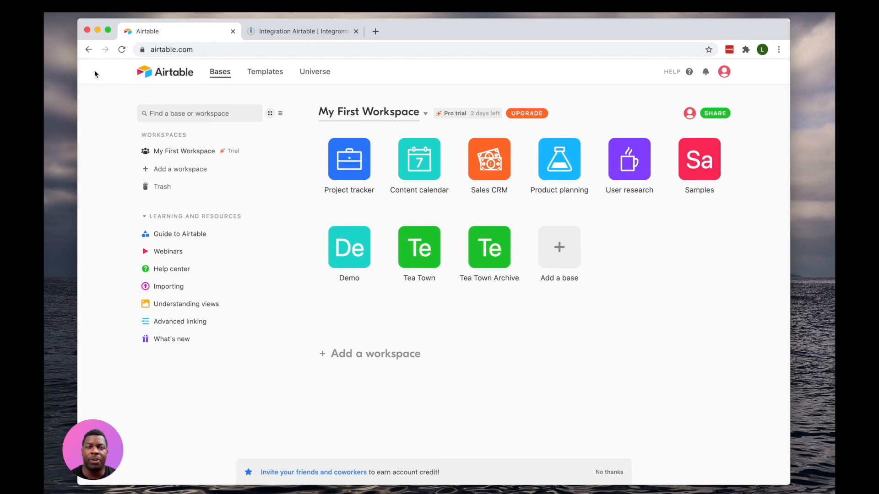